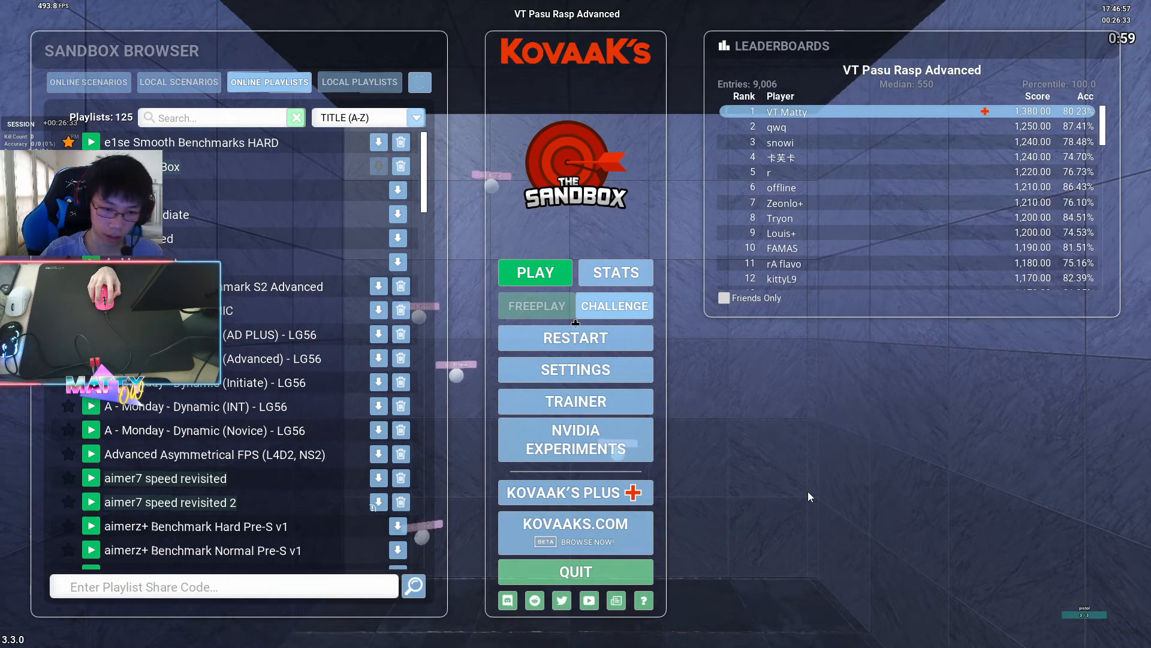
pyautogui.moveTo(576, 369)
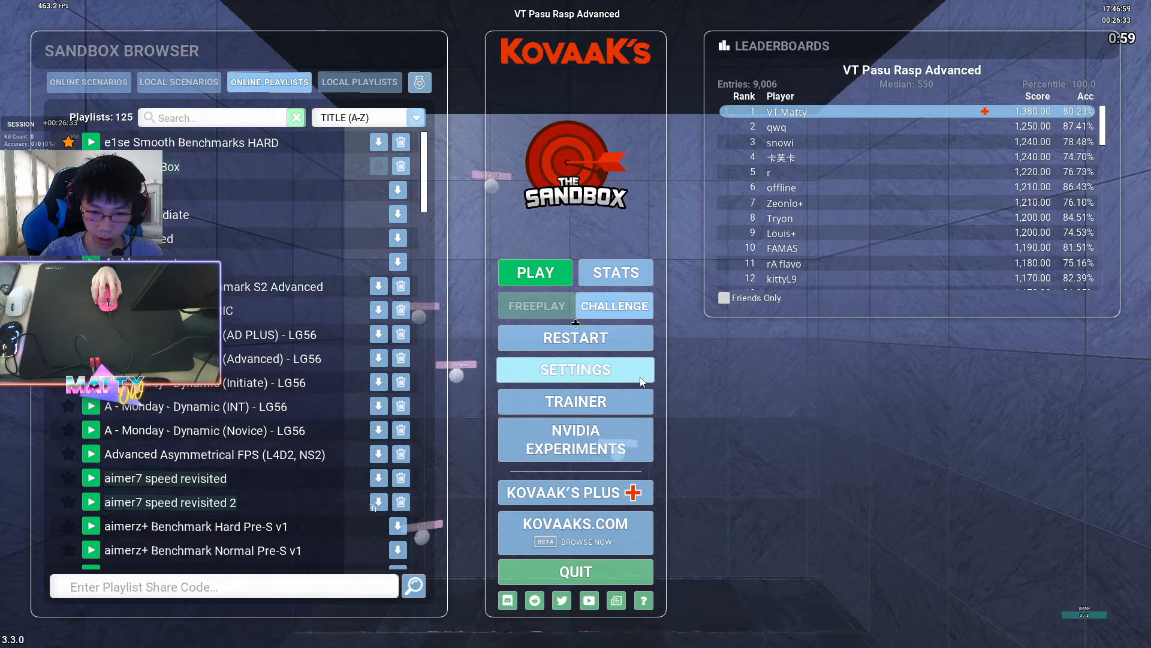
# Open the Settings window from the main menu on the MAIN tab
pyautogui.click(575, 369)
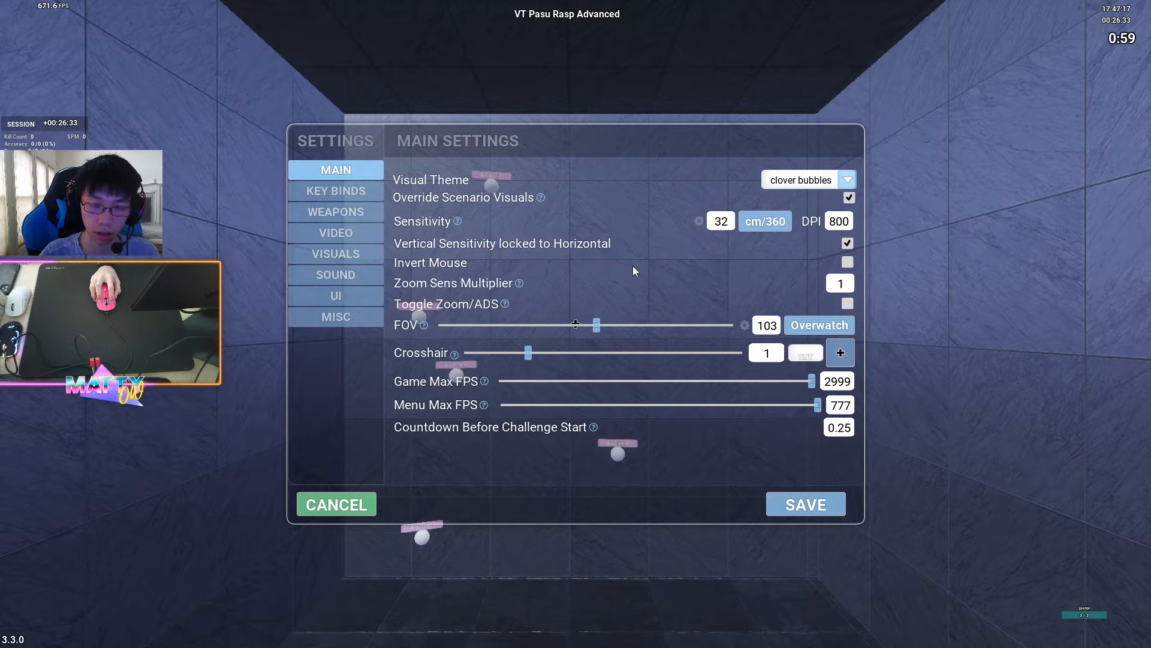
pyautogui.moveTo(644, 282)
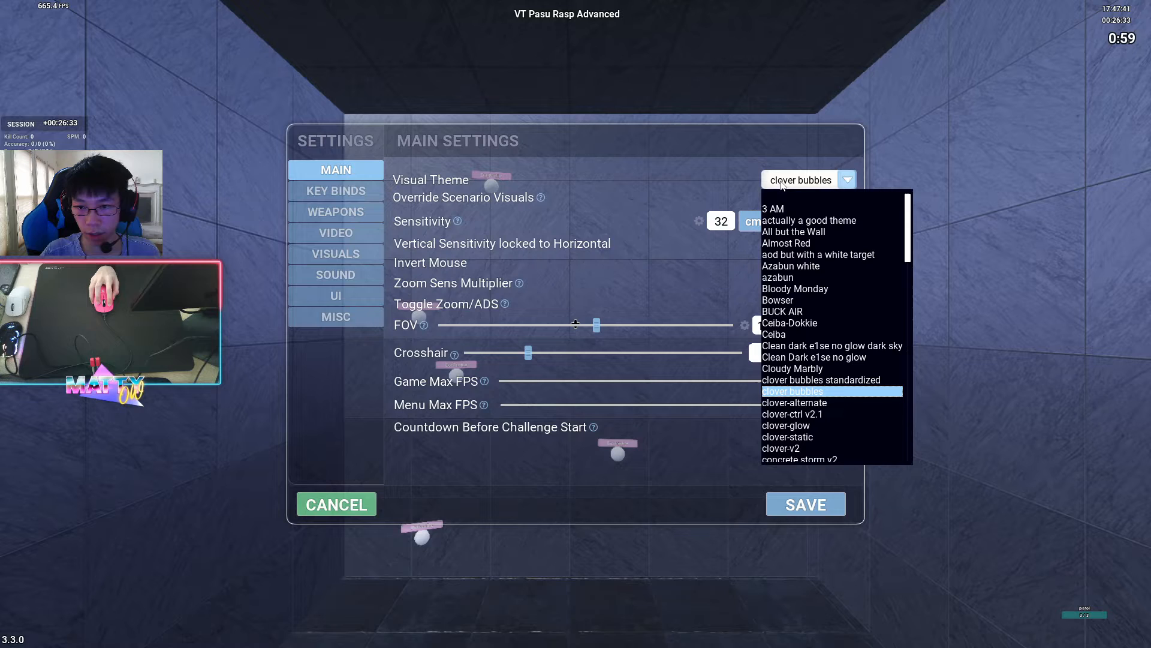
# Scroll through the main settings, then reopen Settings from the main menu
pyautogui.scroll(-3)
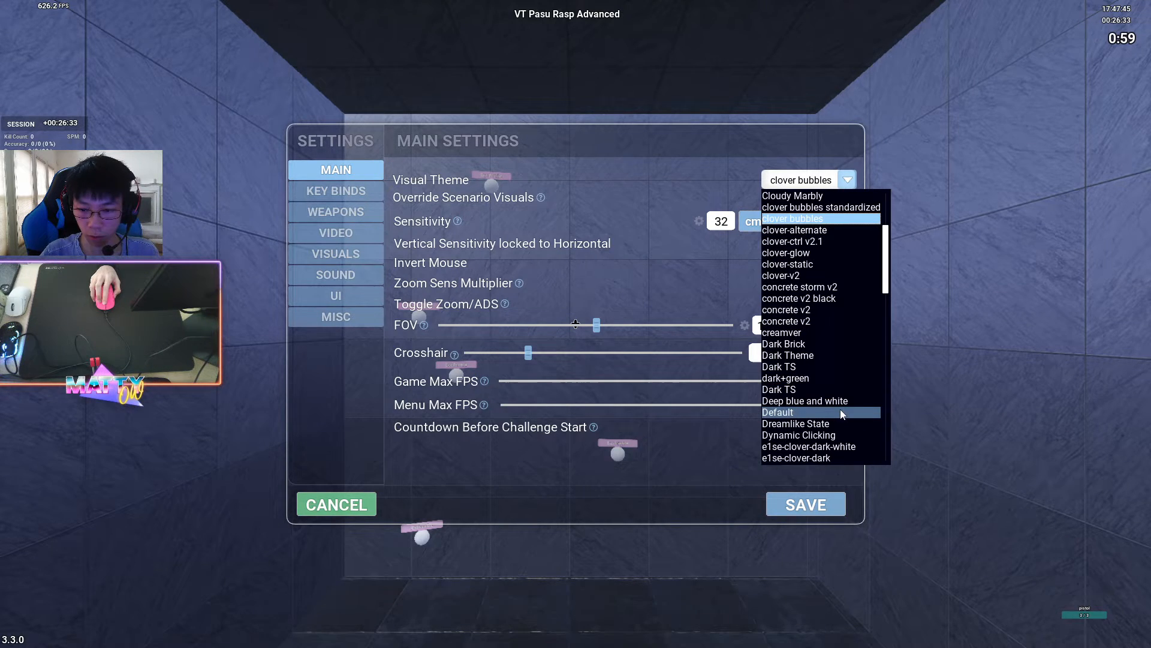
pyautogui.scroll(-3)
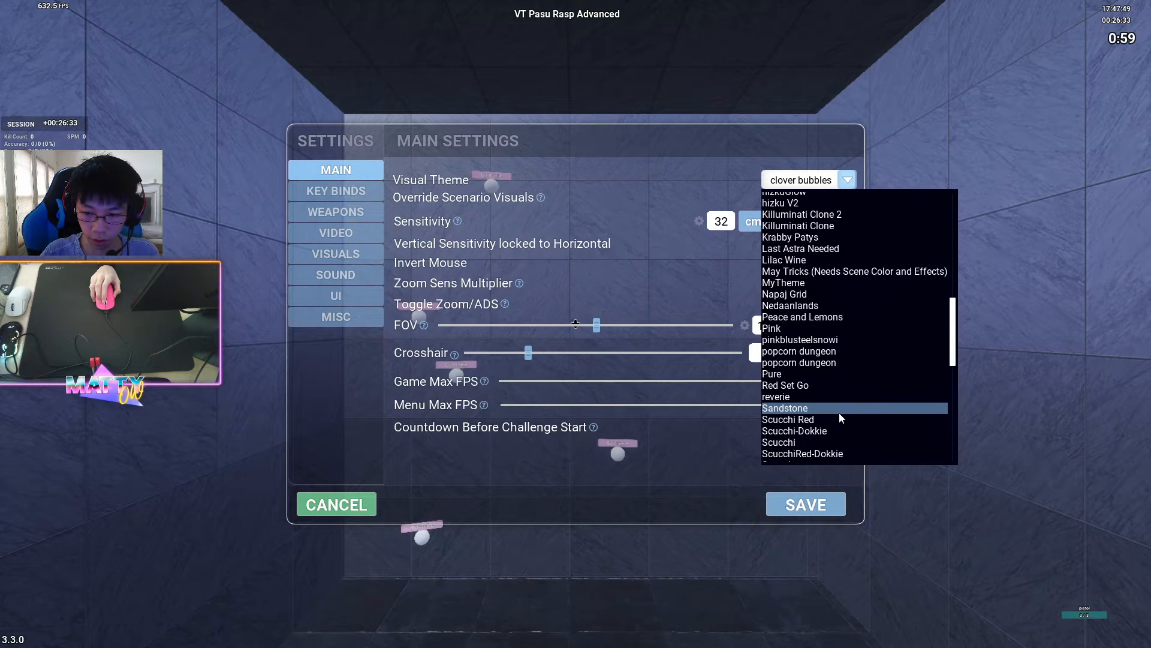
pyautogui.scroll(-3)
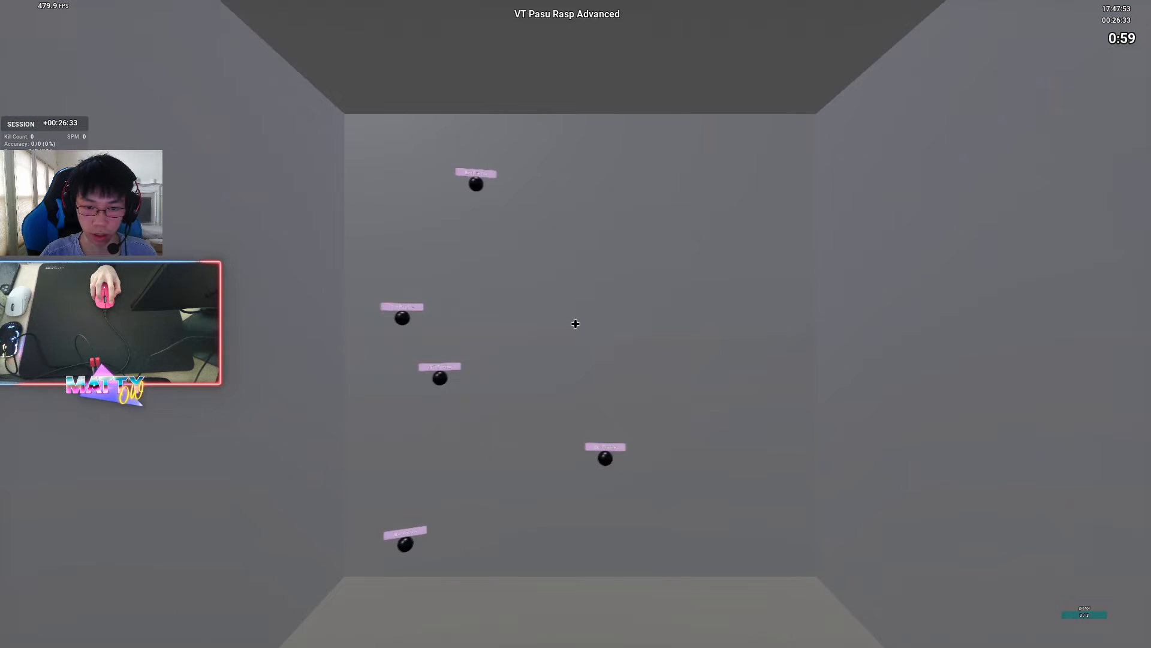
pyautogui.press('escape')
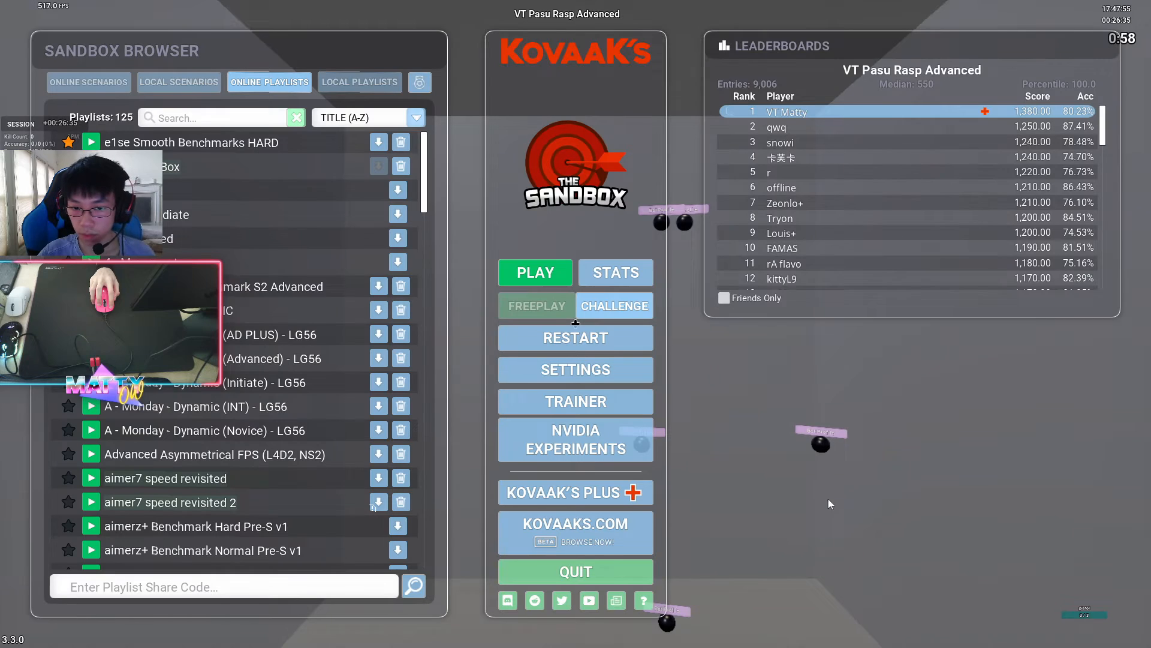
pyautogui.click(575, 370)
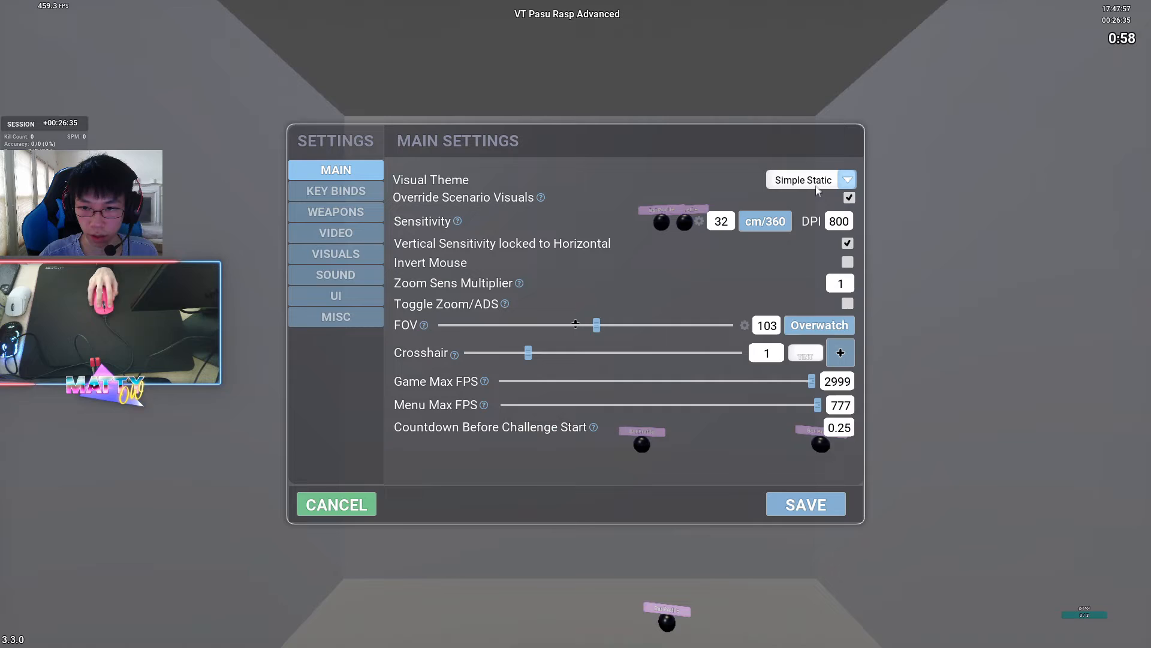
# Choose the clover-v2 visual theme, save it, and reopen Settings
pyautogui.click(846, 179)
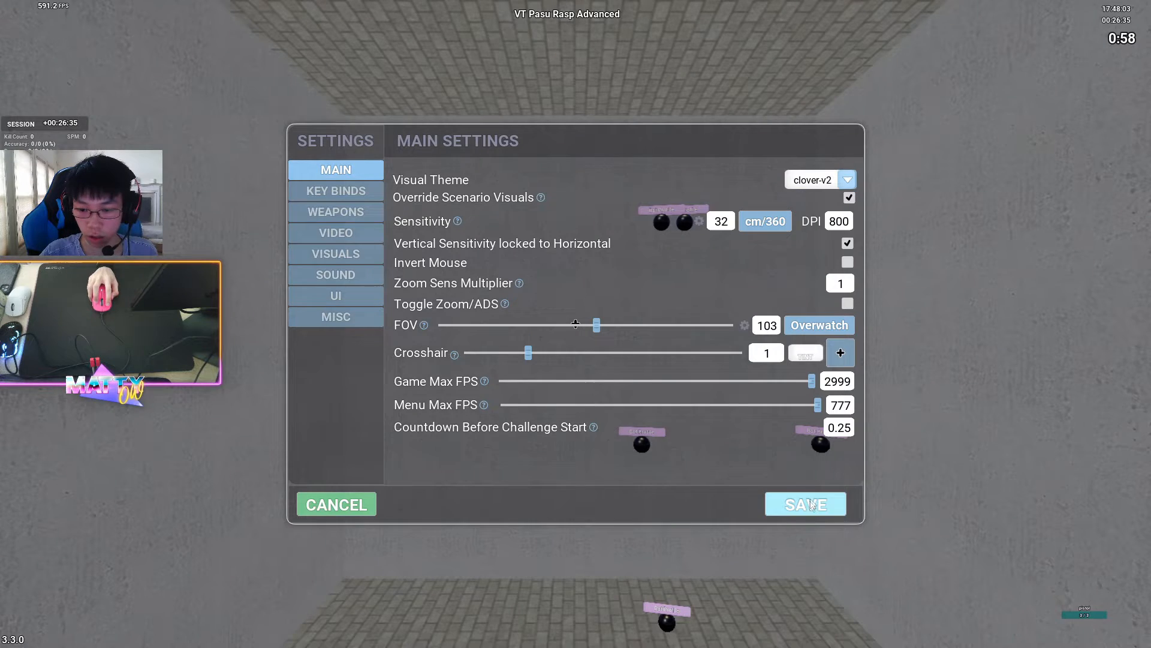
pyautogui.click(805, 504)
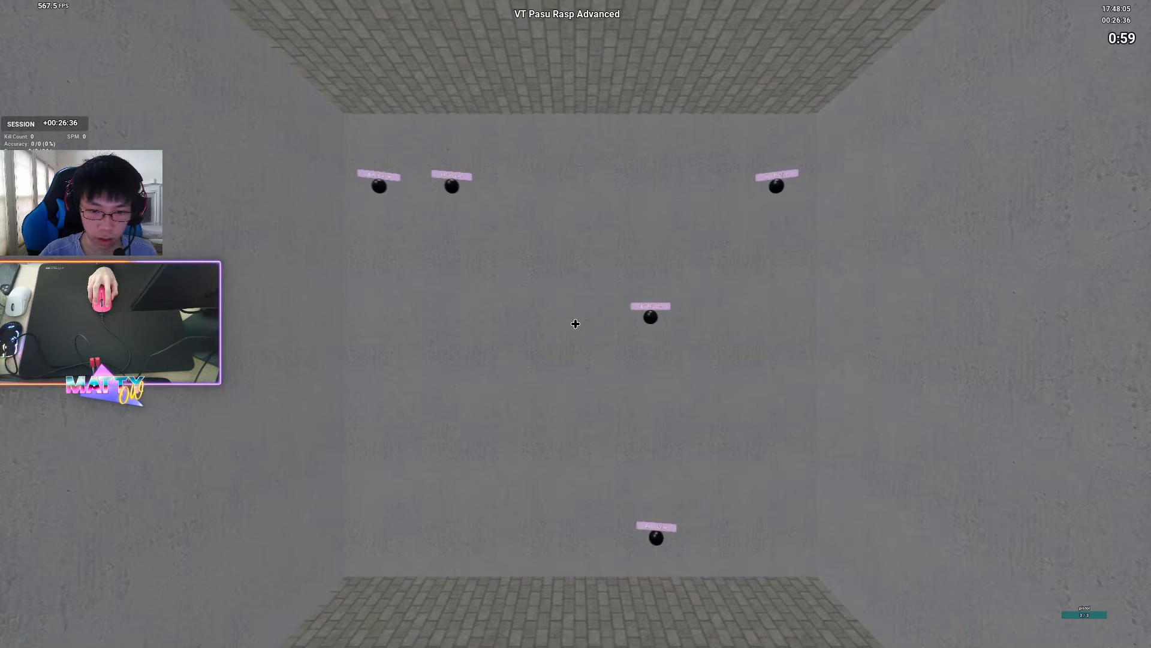
pyautogui.press('Escape')
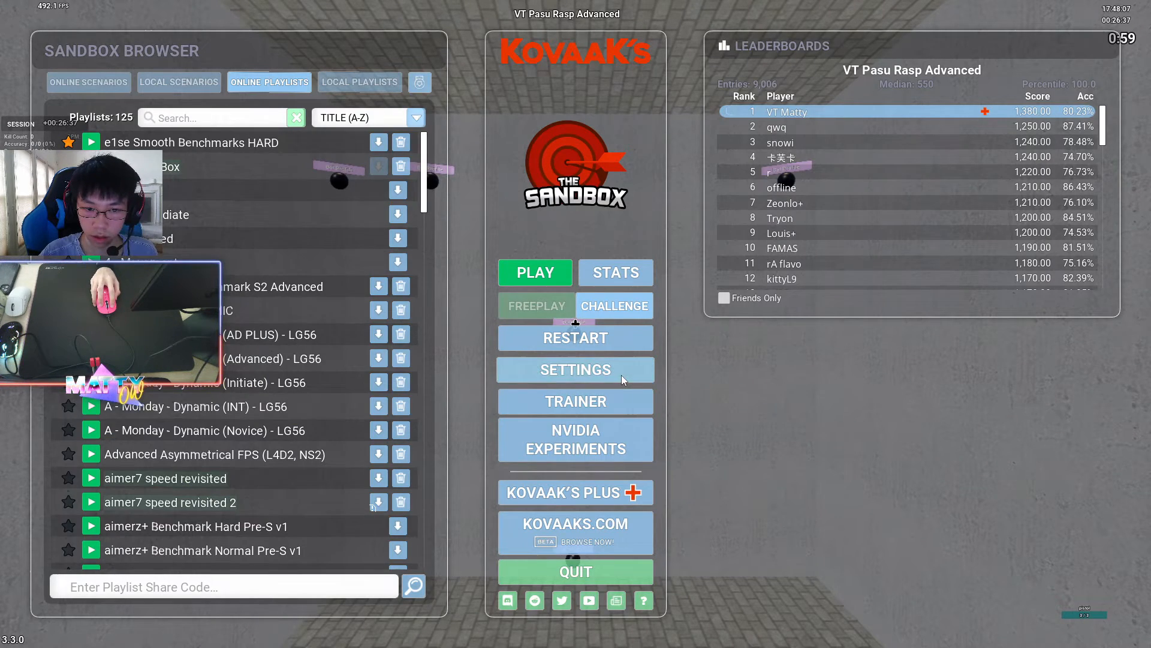
pyautogui.click(575, 370)
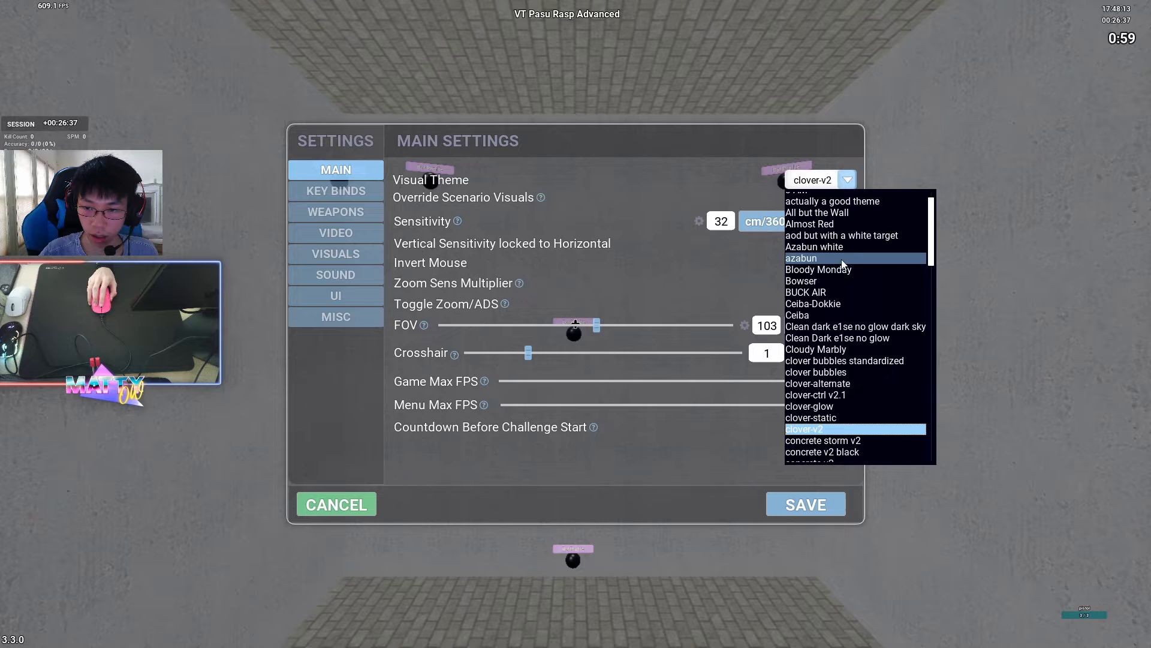
pyautogui.scroll(-3)
pyautogui.write('46.4')
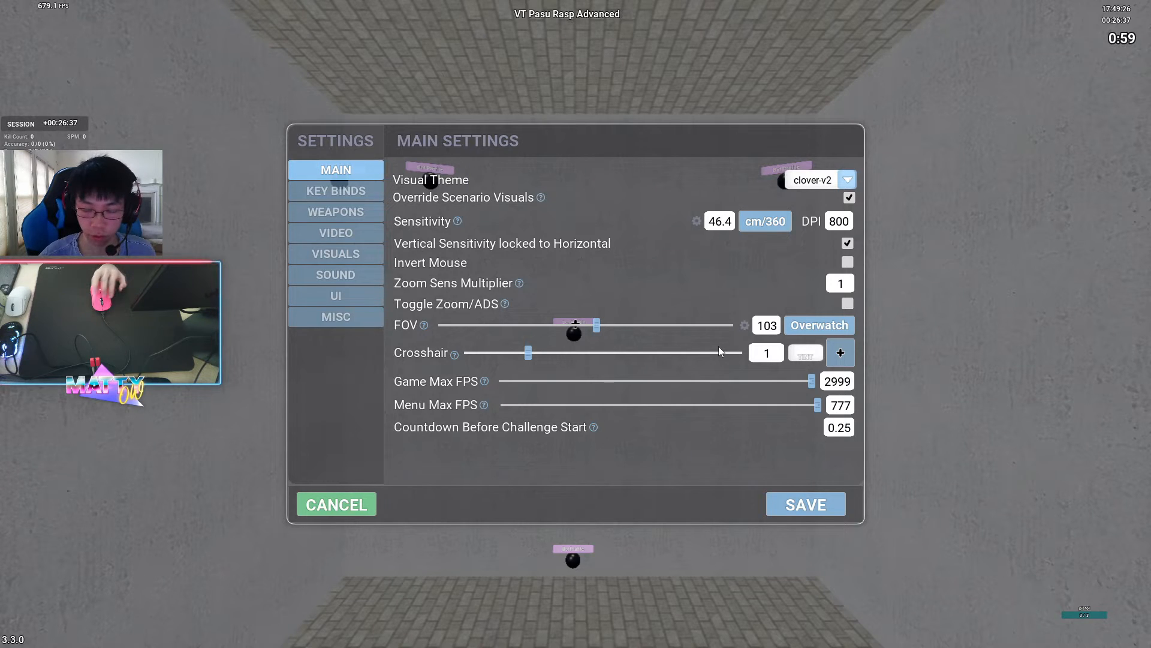
pyautogui.moveTo(703, 475)
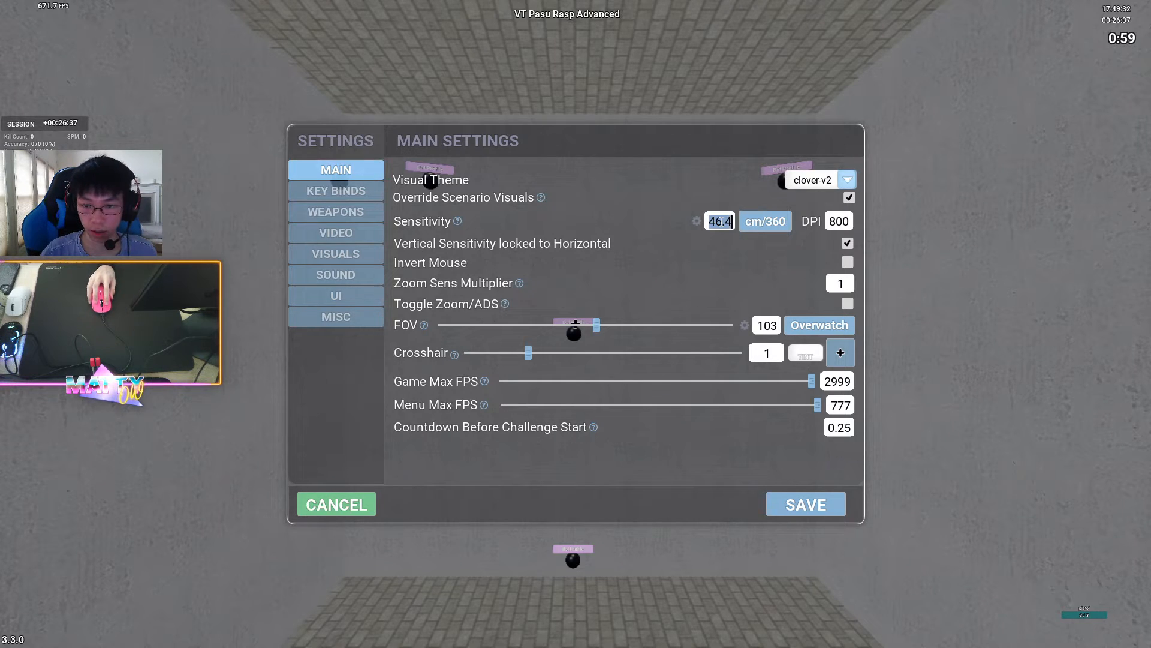
# Replace the 46.4 sensitivity with 30 in the Sensitivity cm/360 field
pyautogui.write('80')
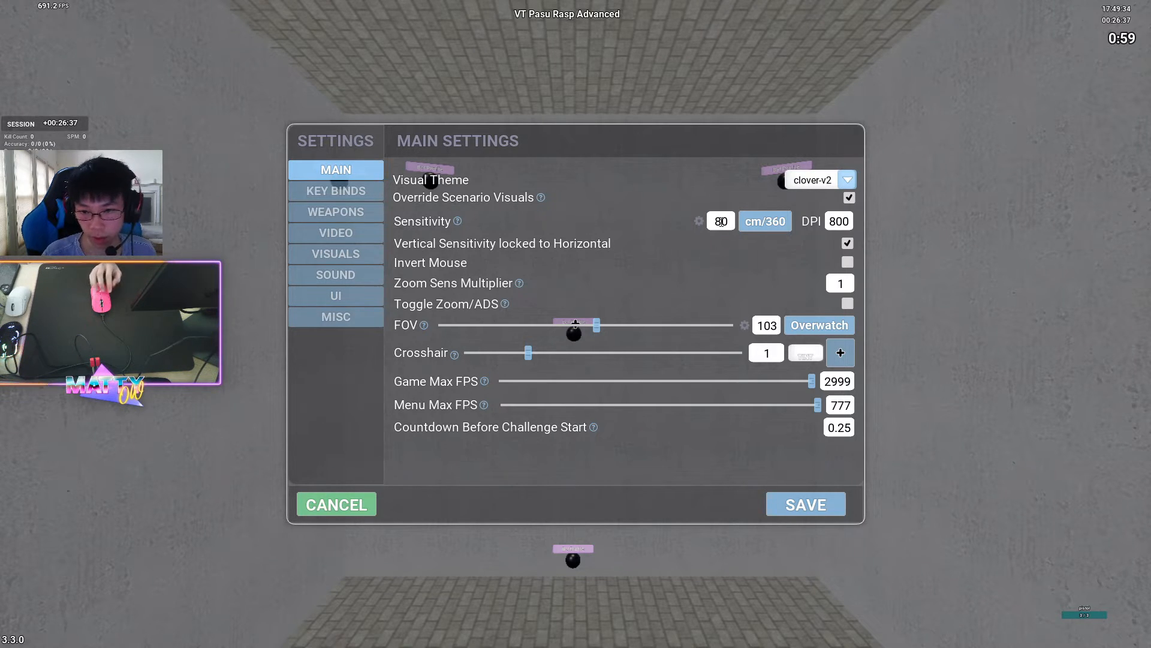
pyautogui.click(719, 221)
pyautogui.write('3')
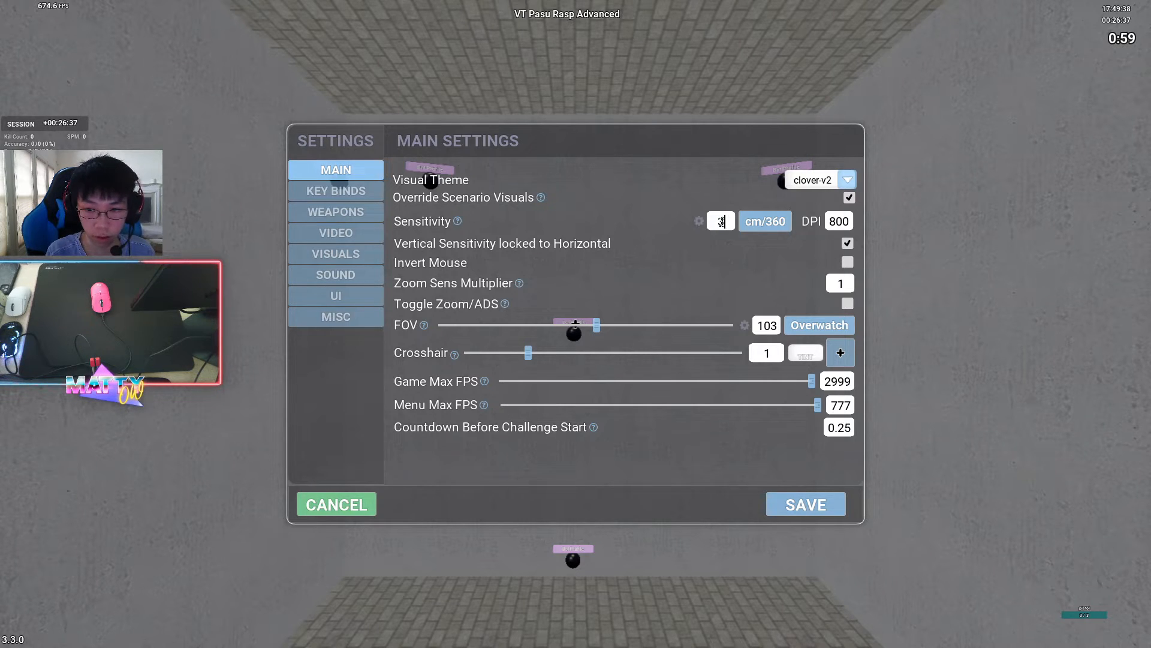
pyautogui.write('0')
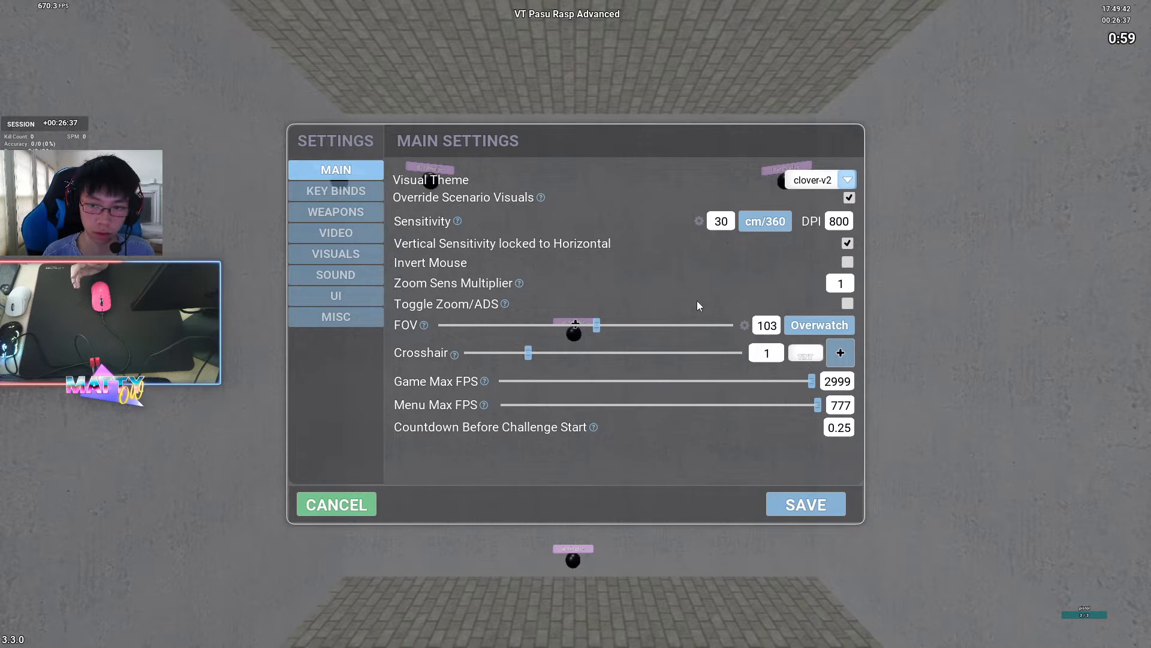
pyautogui.moveTo(681, 271)
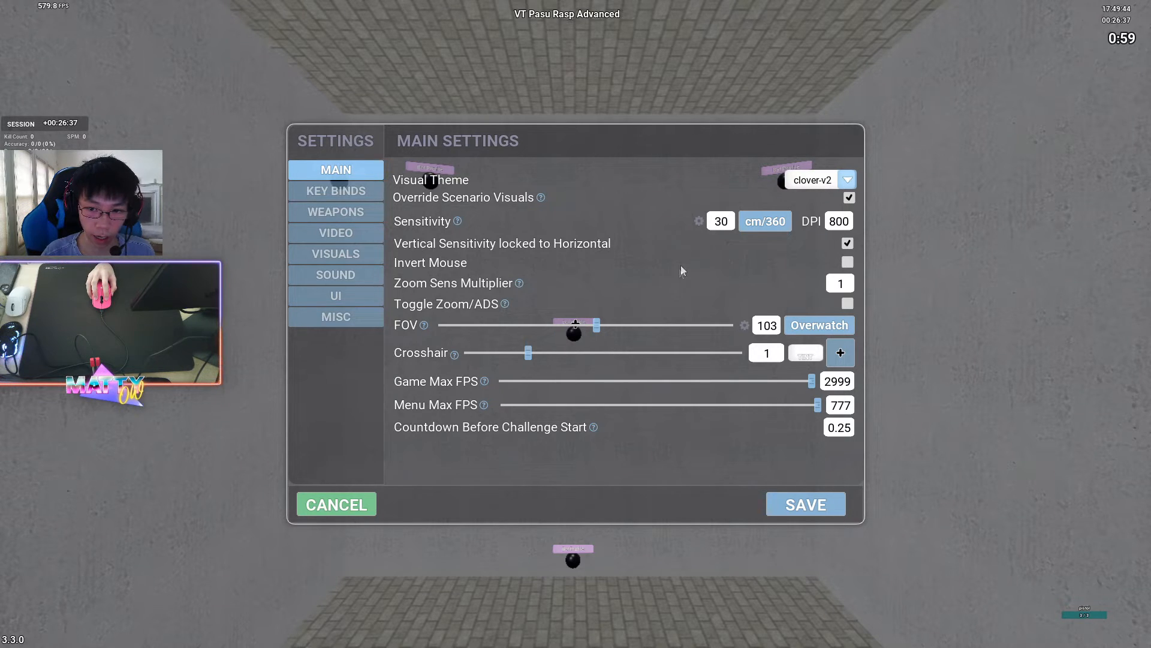
pyautogui.click(720, 221)
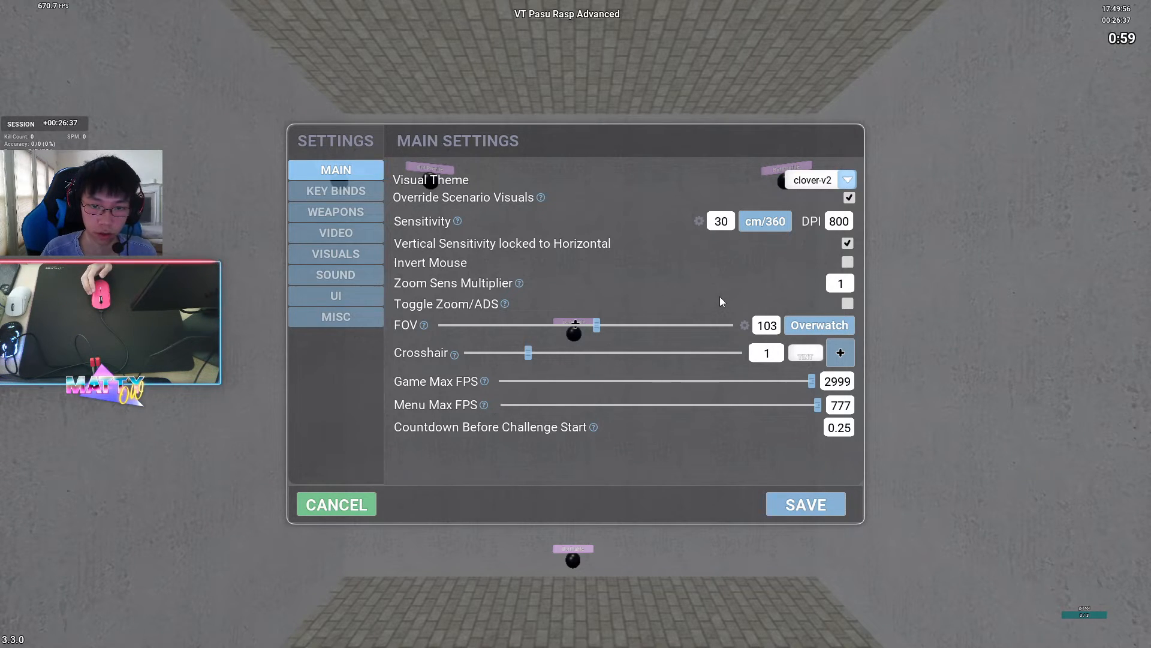
pyautogui.moveTo(717, 289)
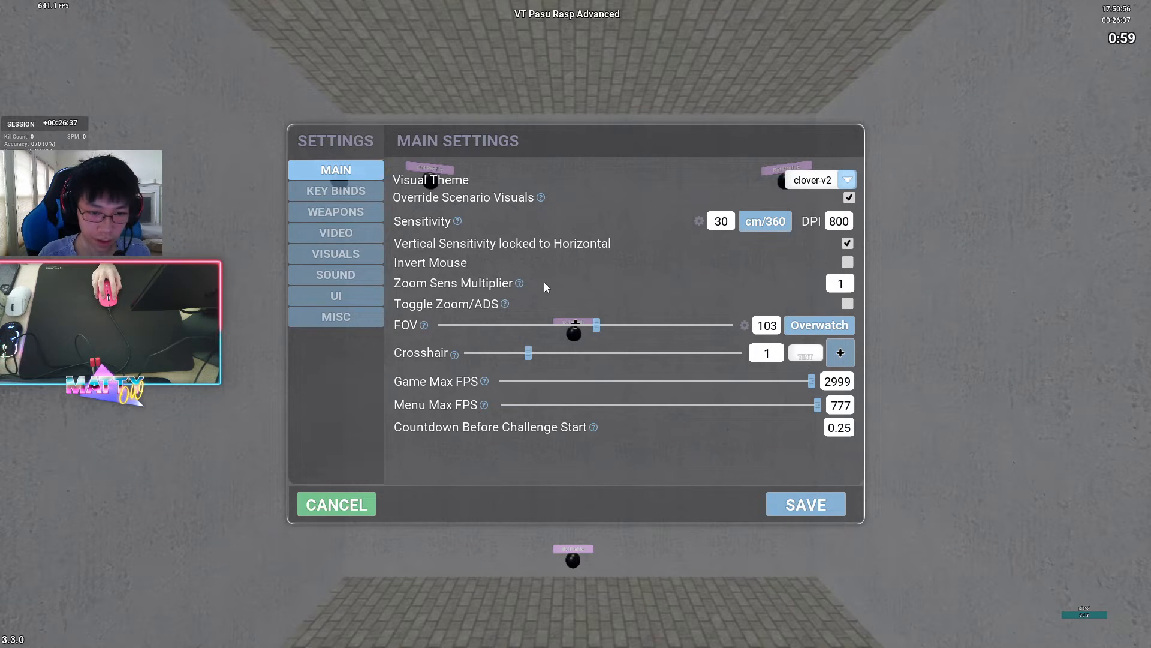
pyautogui.moveTo(441, 297)
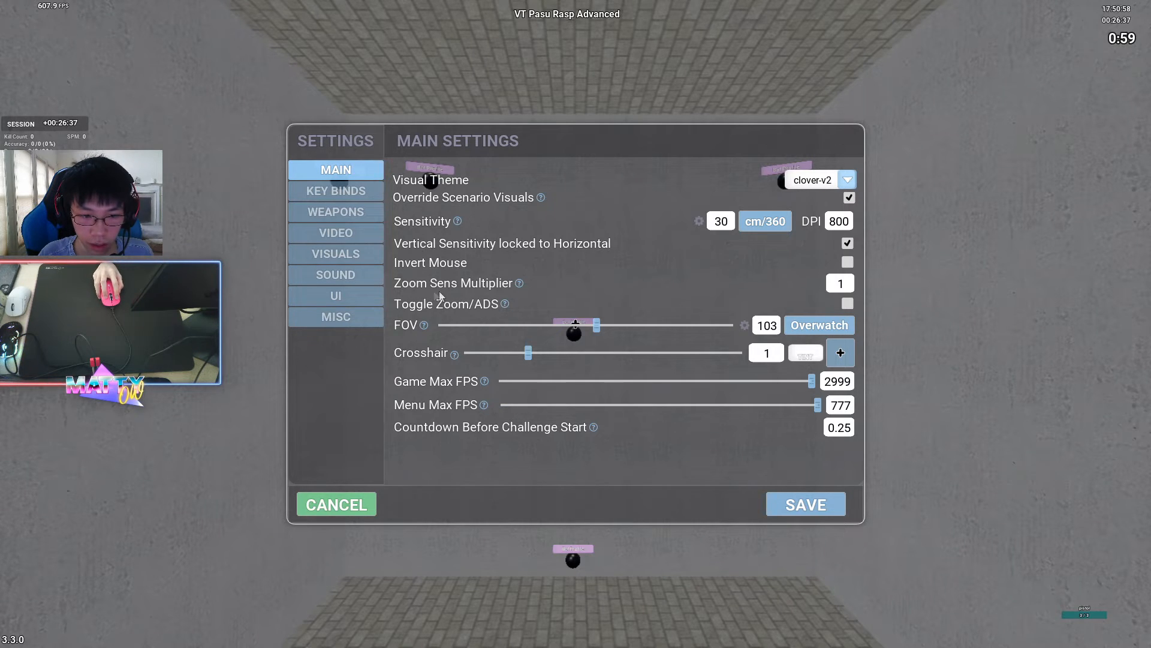
# Select the zoom sensitivity multiplier field, currently 1, for editing
pyautogui.click(840, 282)
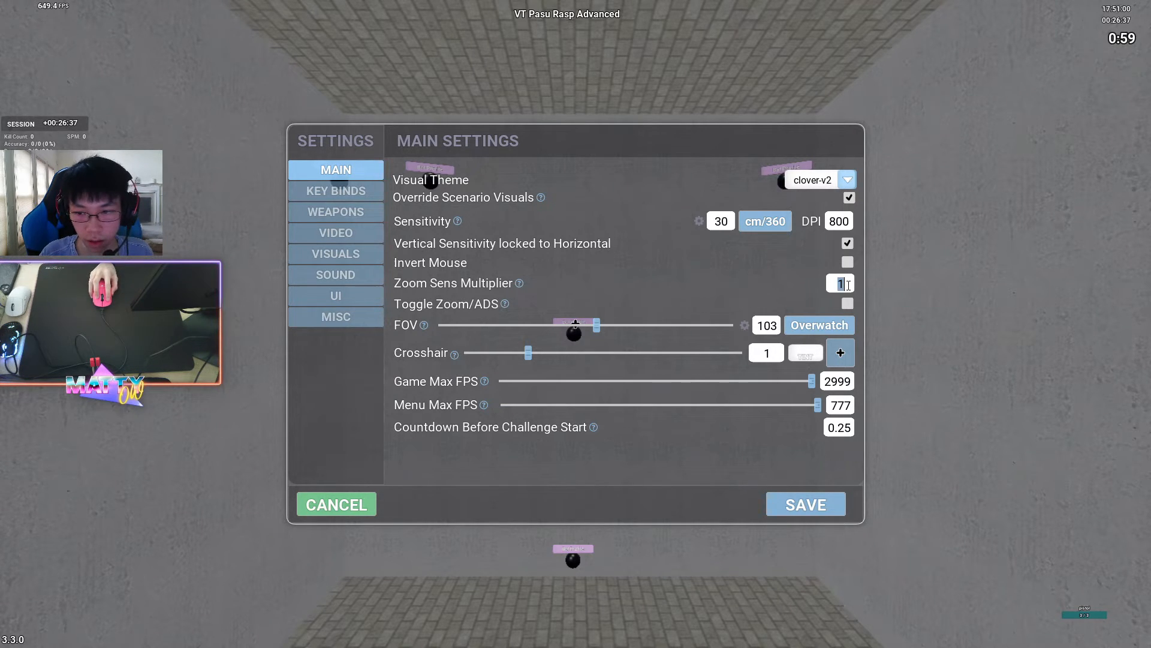
pyautogui.moveTo(497, 298)
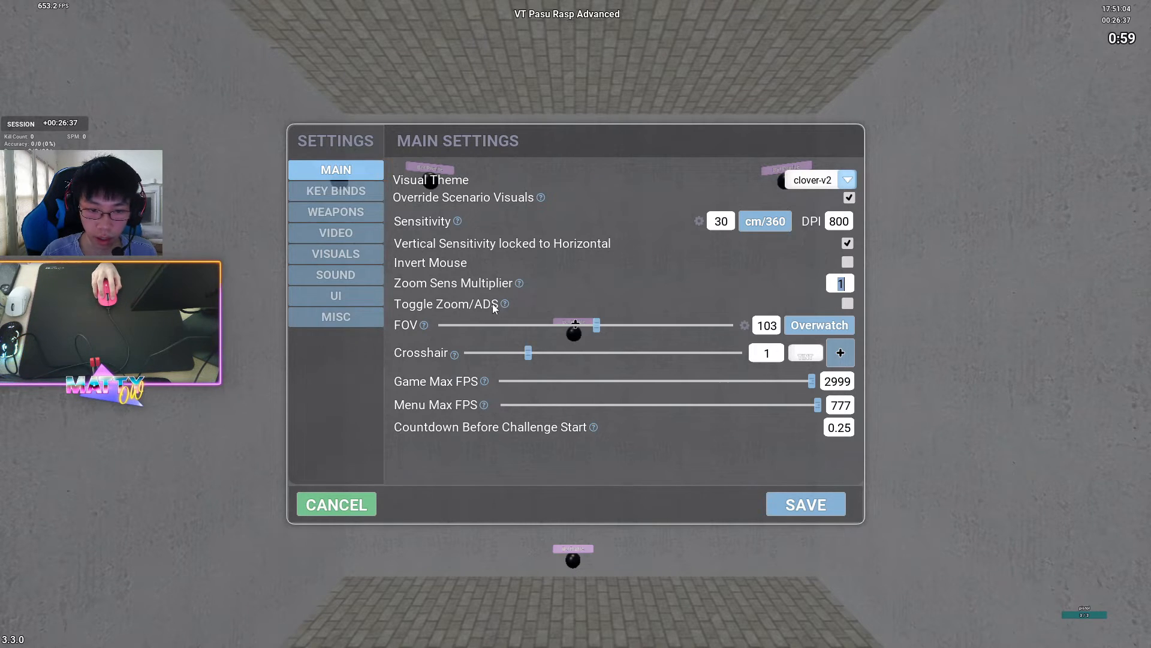
pyautogui.moveTo(859, 308)
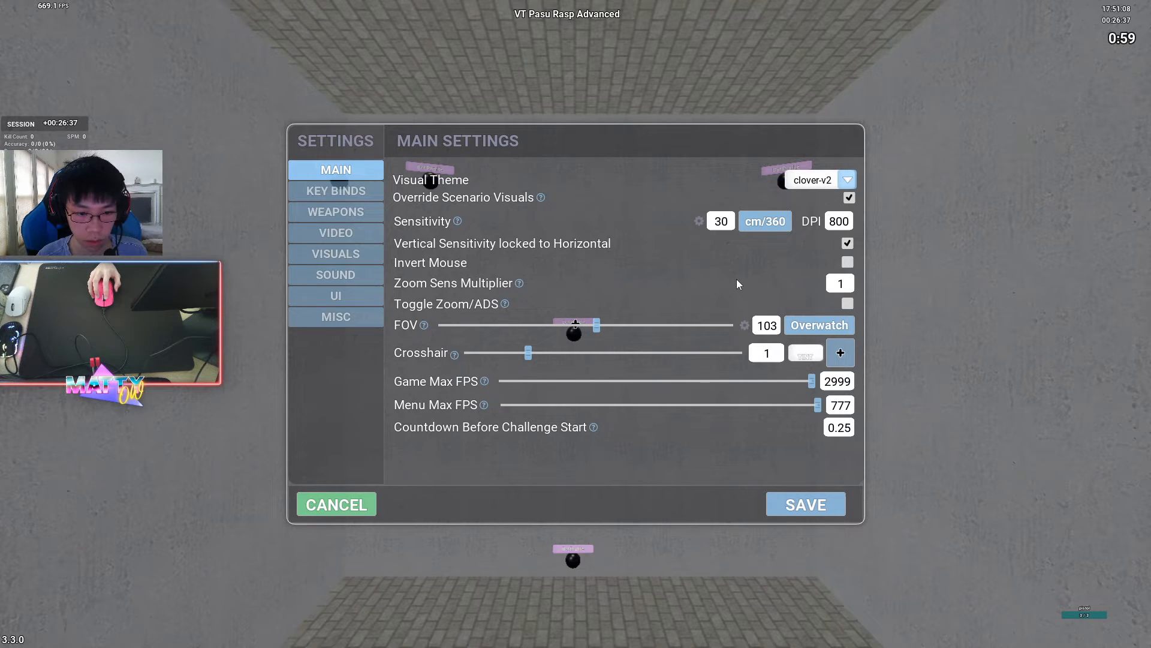
pyautogui.moveTo(797, 346)
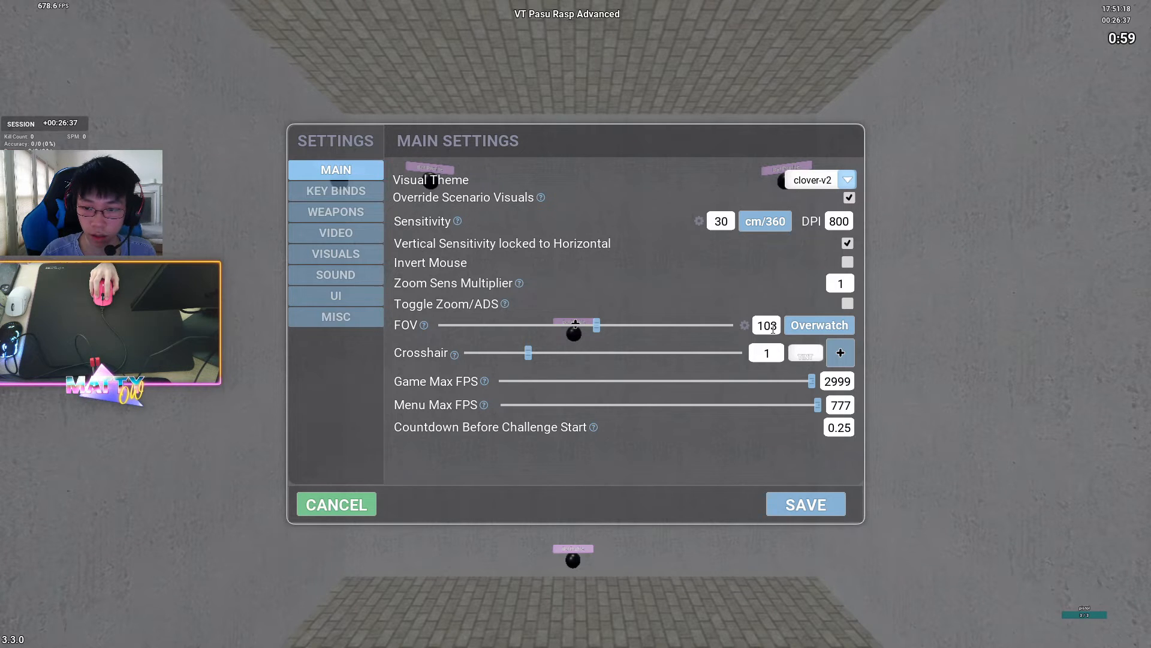
# Close Settings and launch voxTS Voltaic from Online Scenarios
pyautogui.click(334, 503)
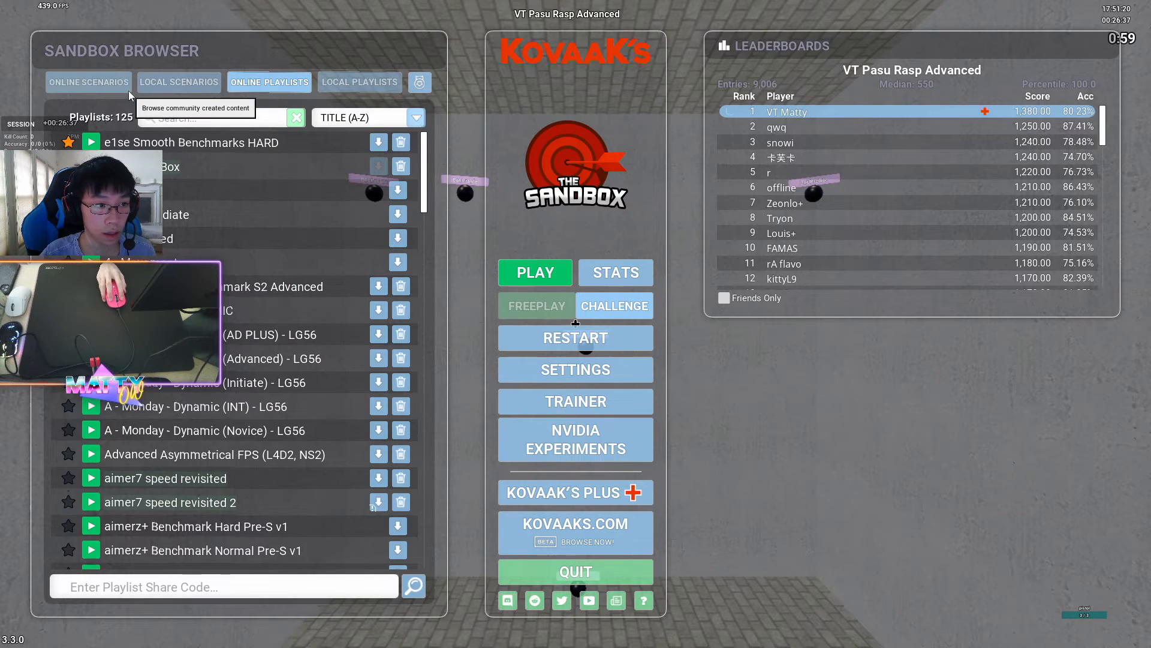
pyautogui.click(88, 81)
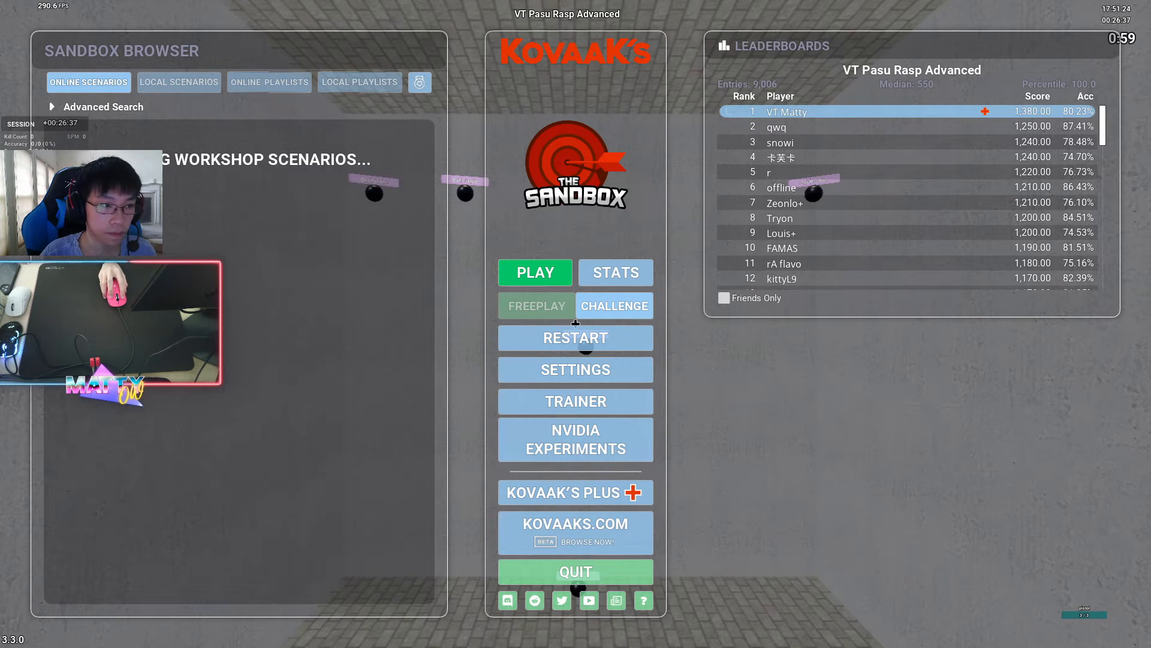
pyautogui.click(534, 273)
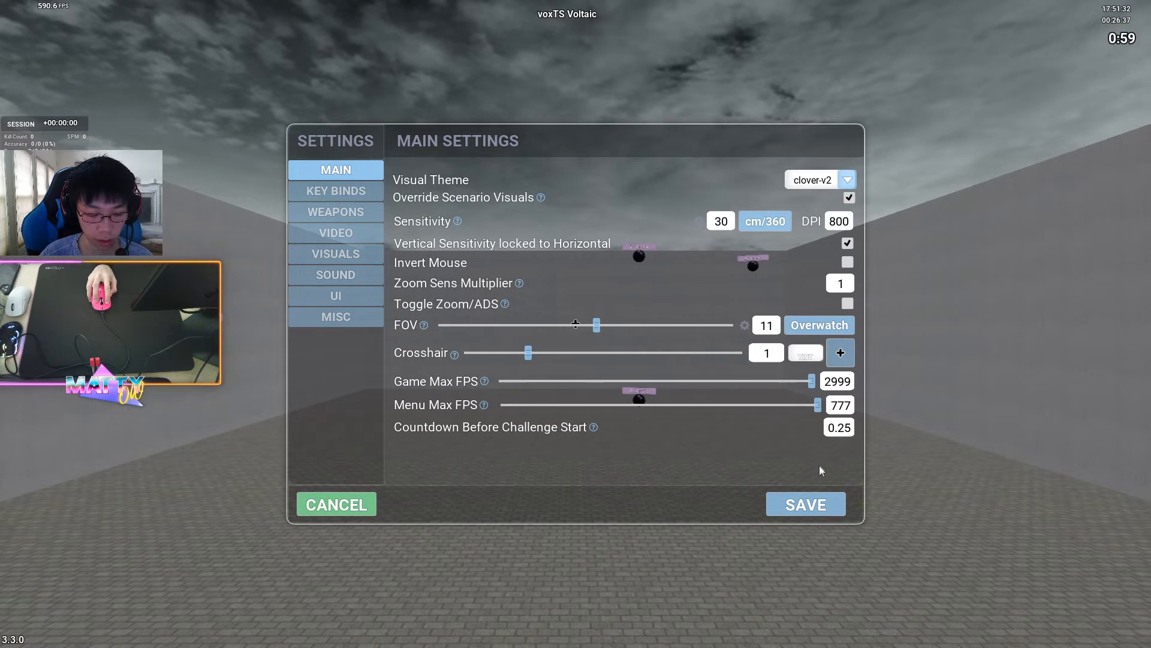
# Reopen Settings from the in-scenario menu and drag the FOV slider to 103
pyautogui.click(805, 503)
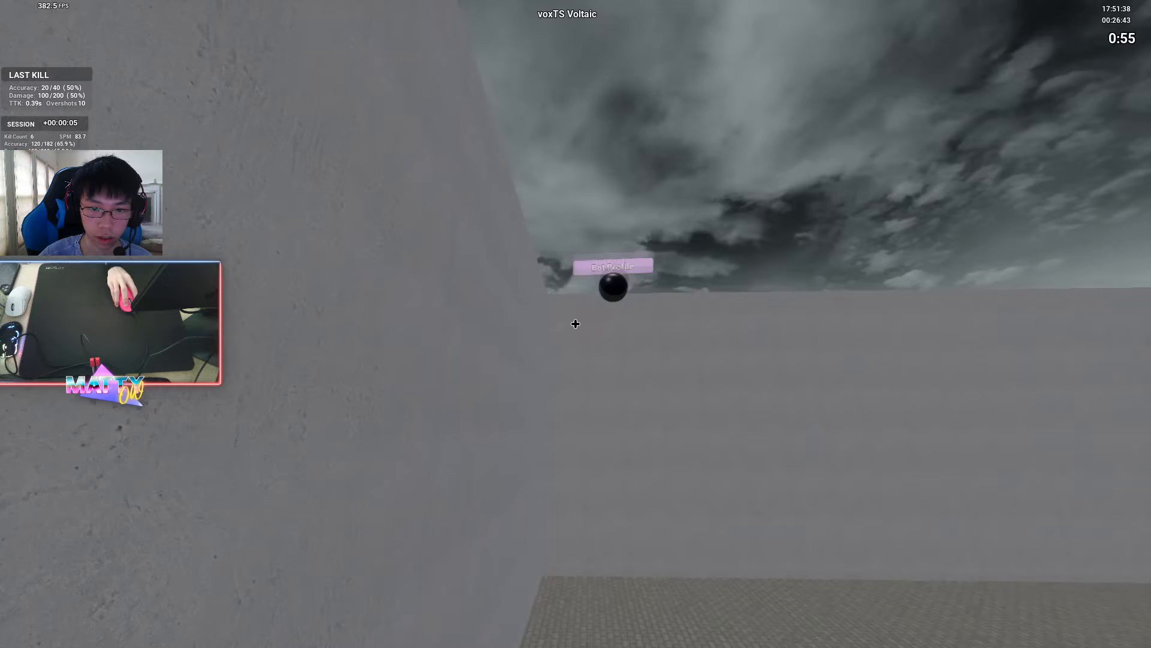
pyautogui.press('Escape')
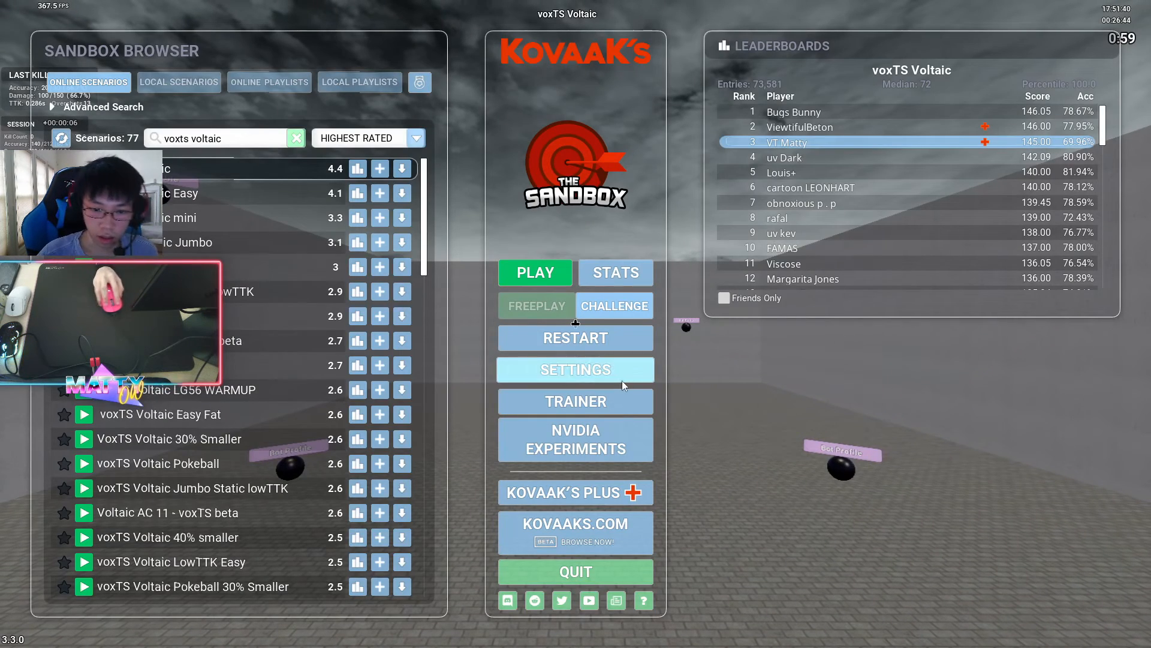
pyautogui.click(576, 369)
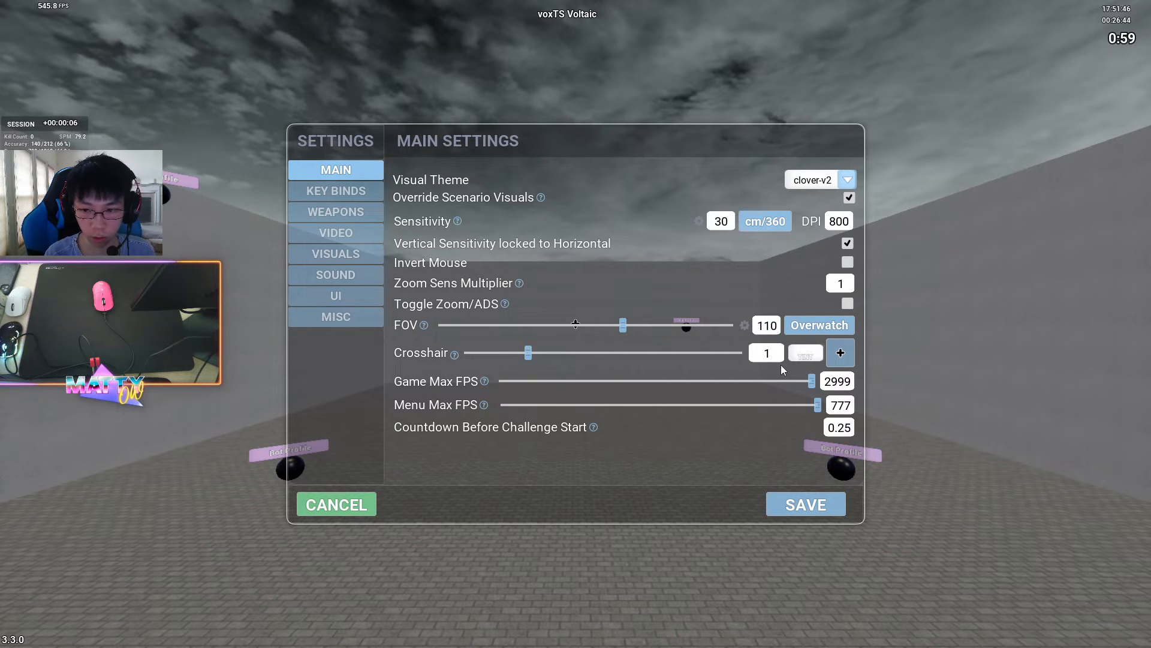
pyautogui.moveTo(623, 324); pyautogui.dragTo(597, 325)
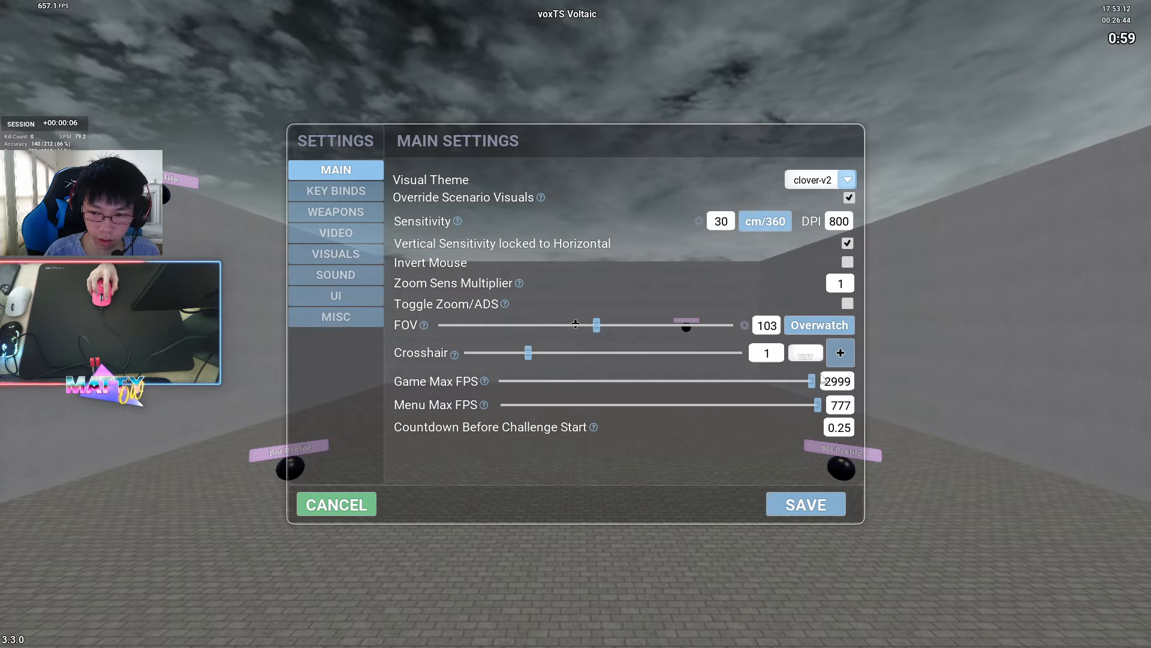
pyautogui.moveTo(840, 353)
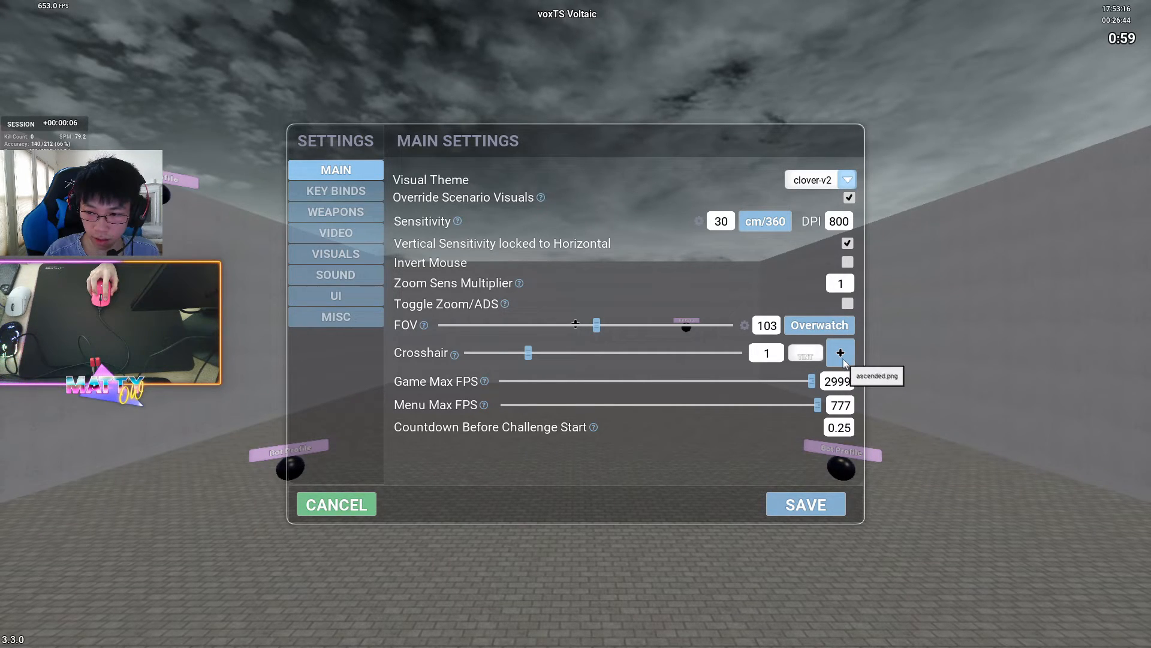
pyautogui.click(841, 353)
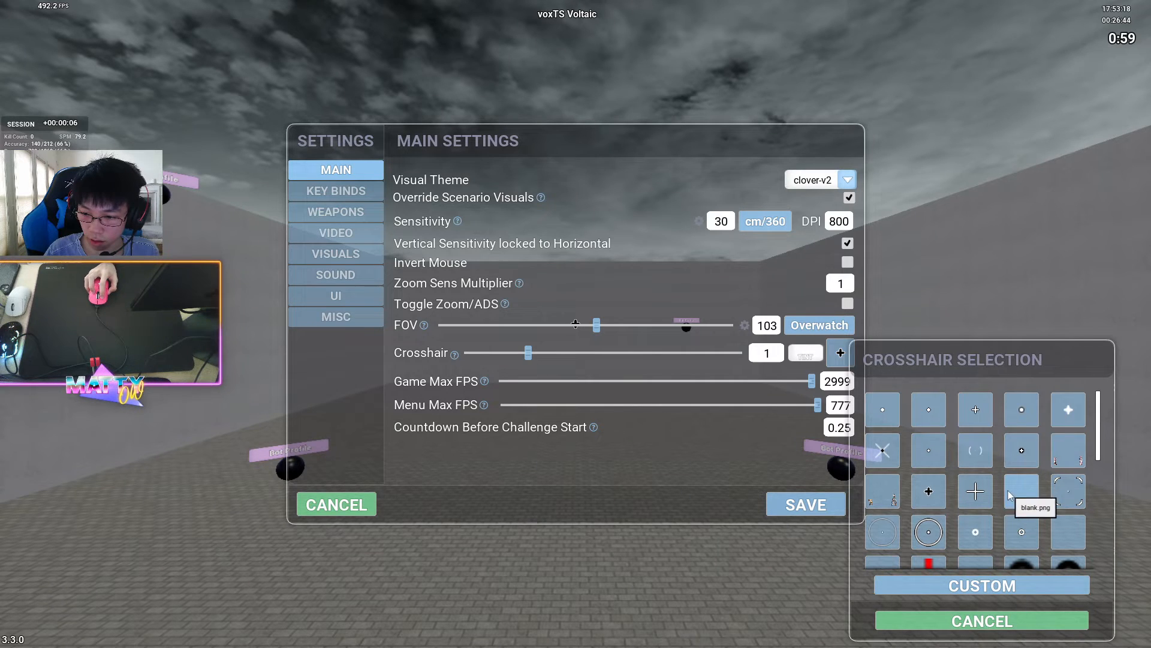
pyautogui.scroll(-3)
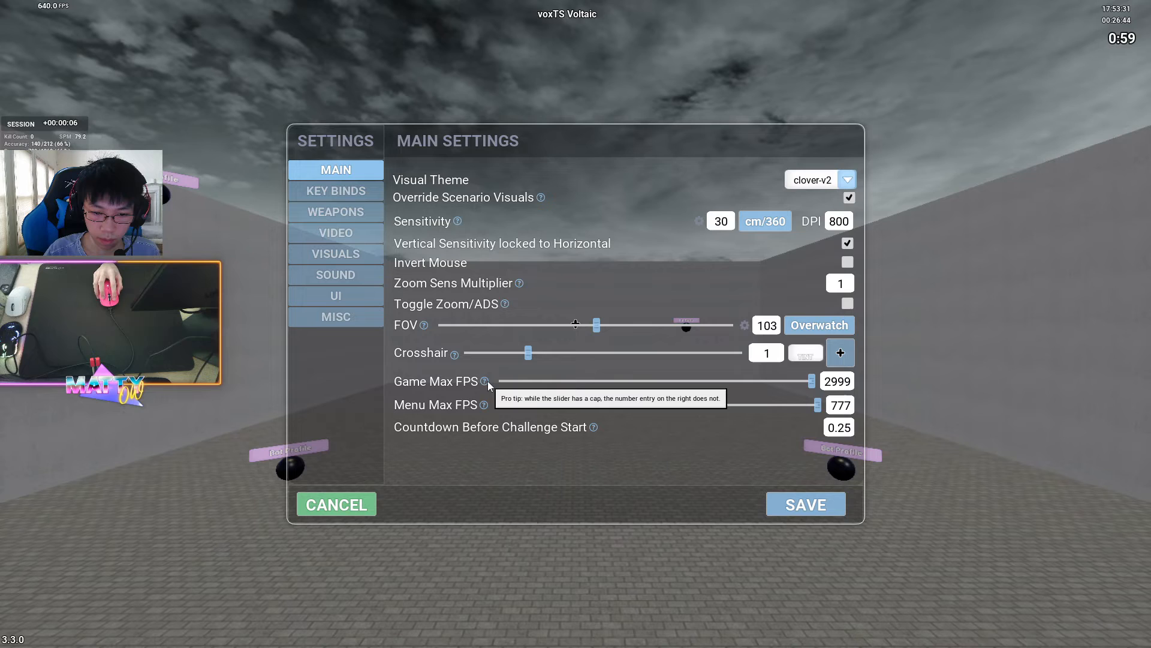
pyautogui.moveTo(478, 388)
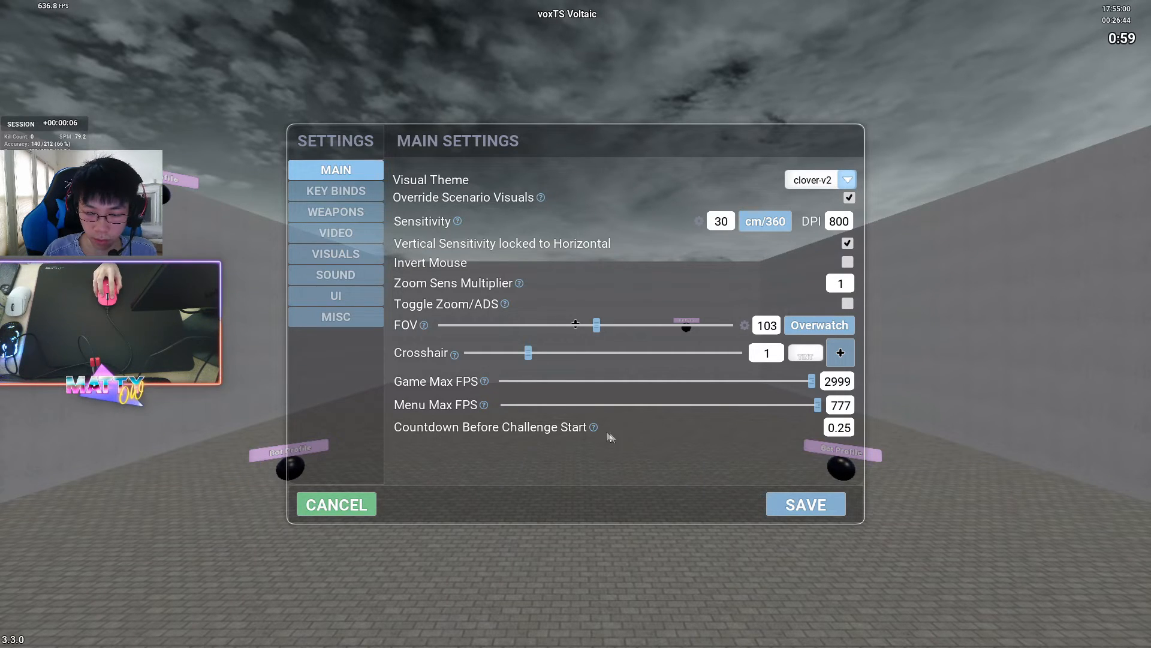
pyautogui.moveTo(621, 441)
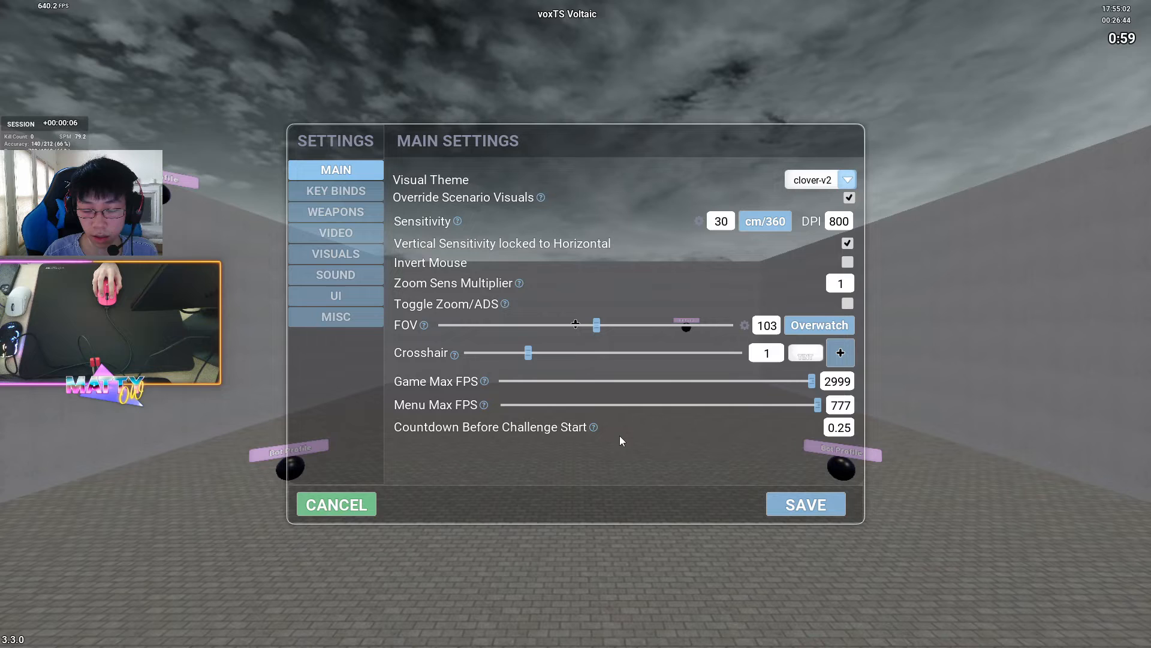
pyautogui.moveTo(621, 445)
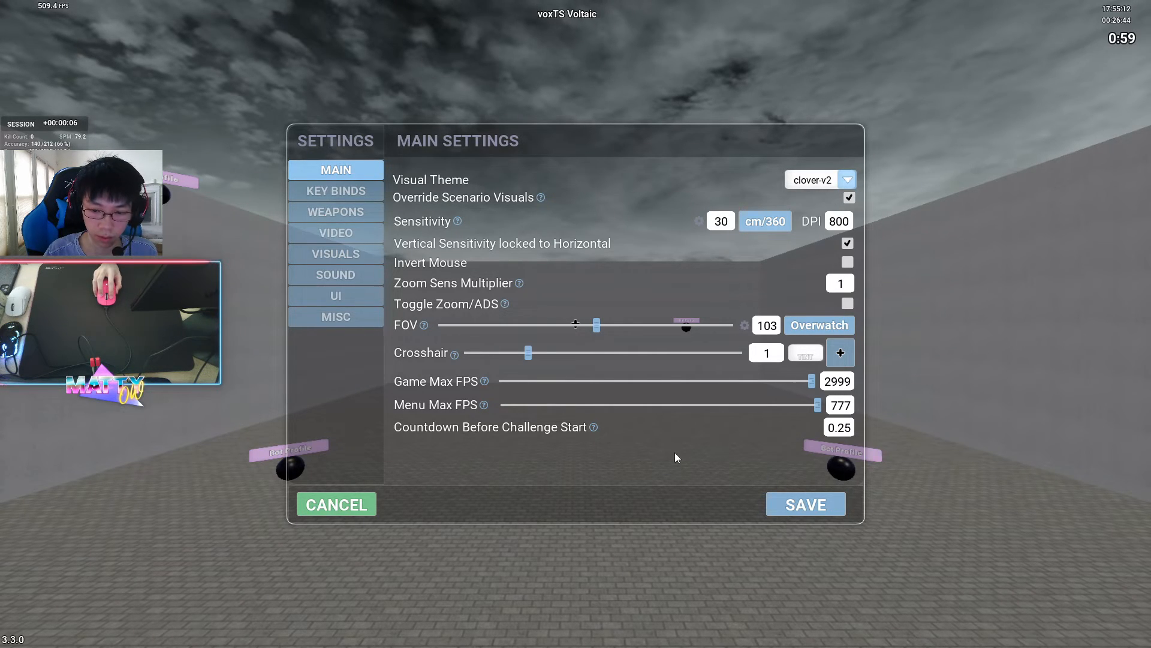
pyautogui.click(838, 426)
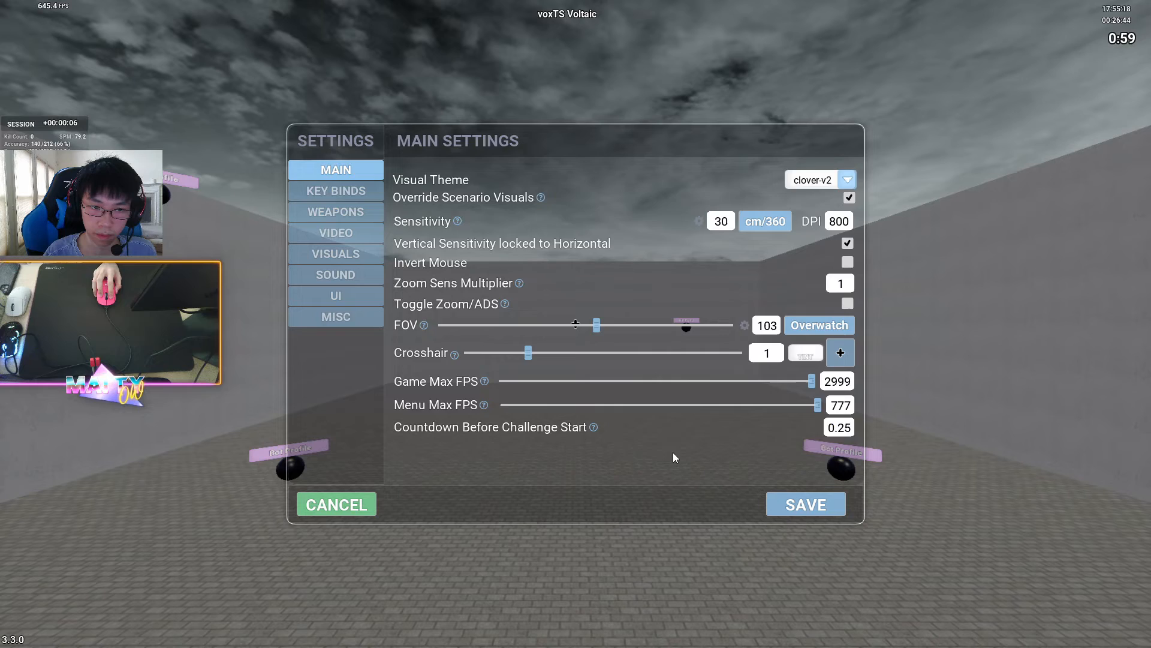
# Scroll through the KEY BINDS list without changes, then go to weapon settings
pyautogui.click(335, 190)
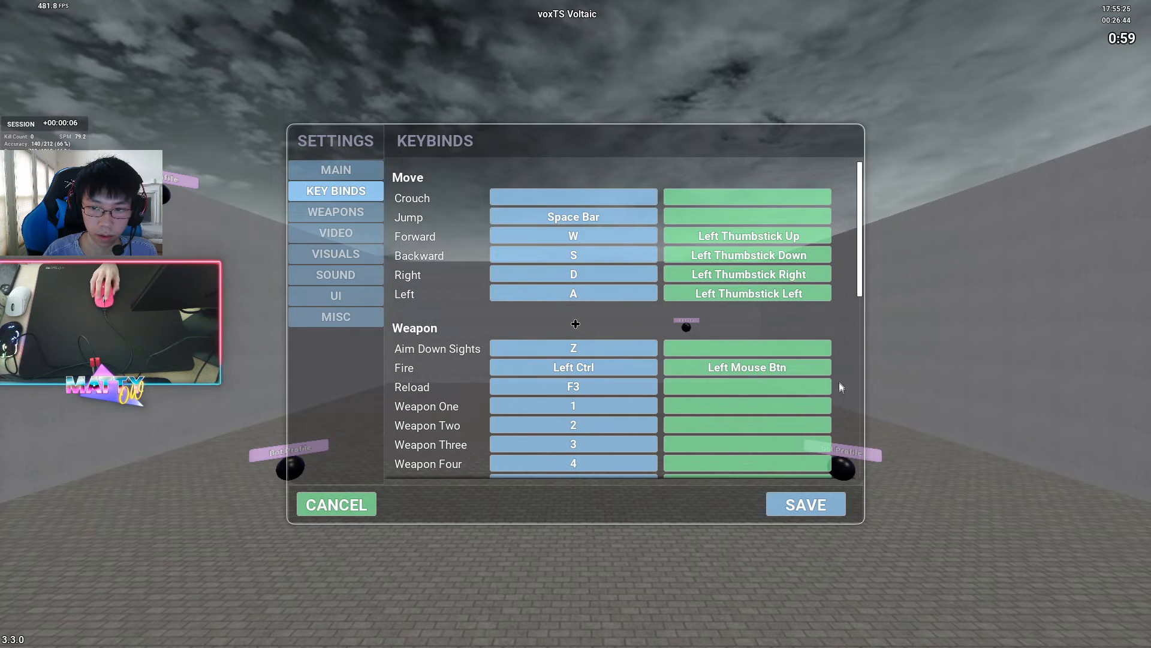
pyautogui.scroll(-3)
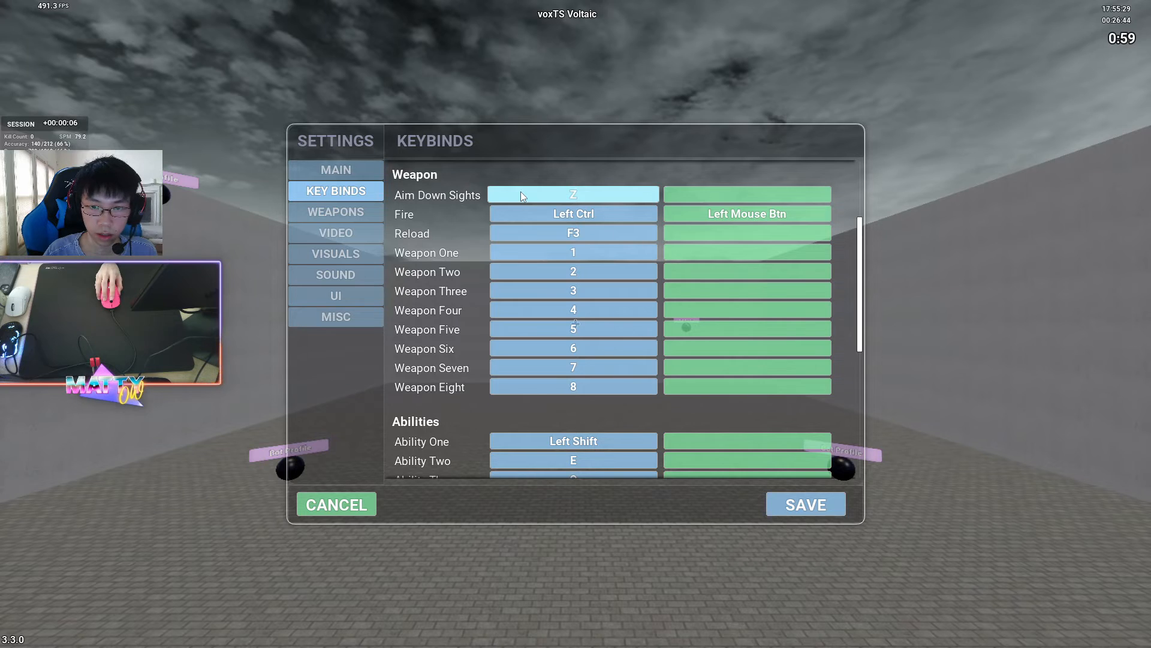
pyautogui.scroll(-3)
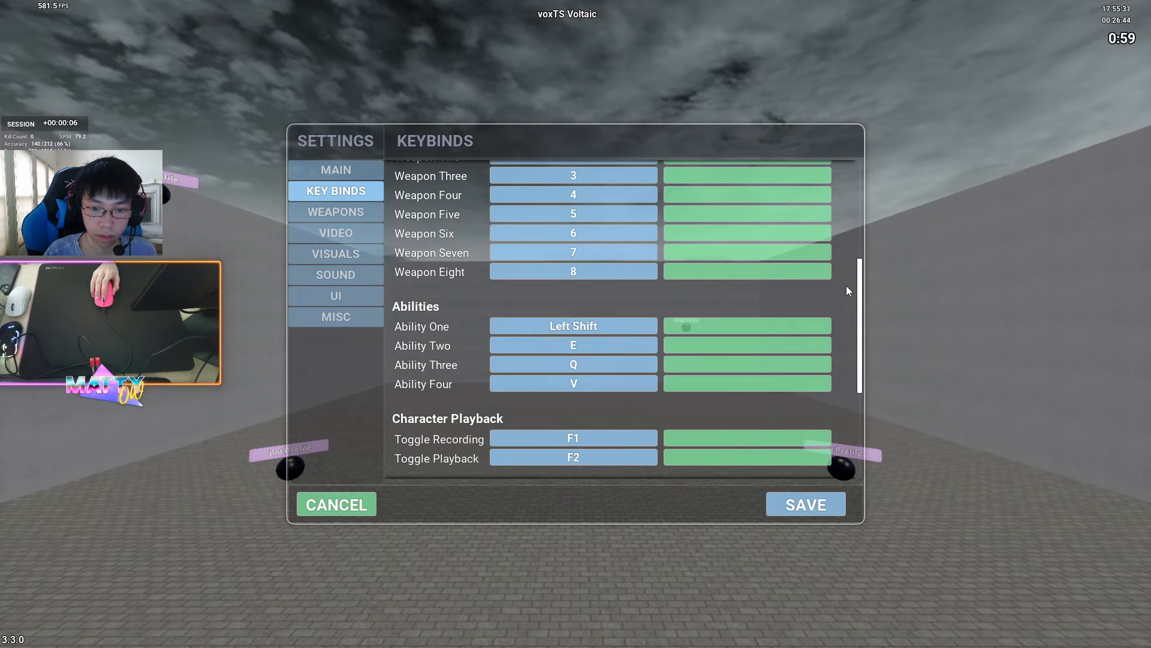
pyautogui.scroll(-3)
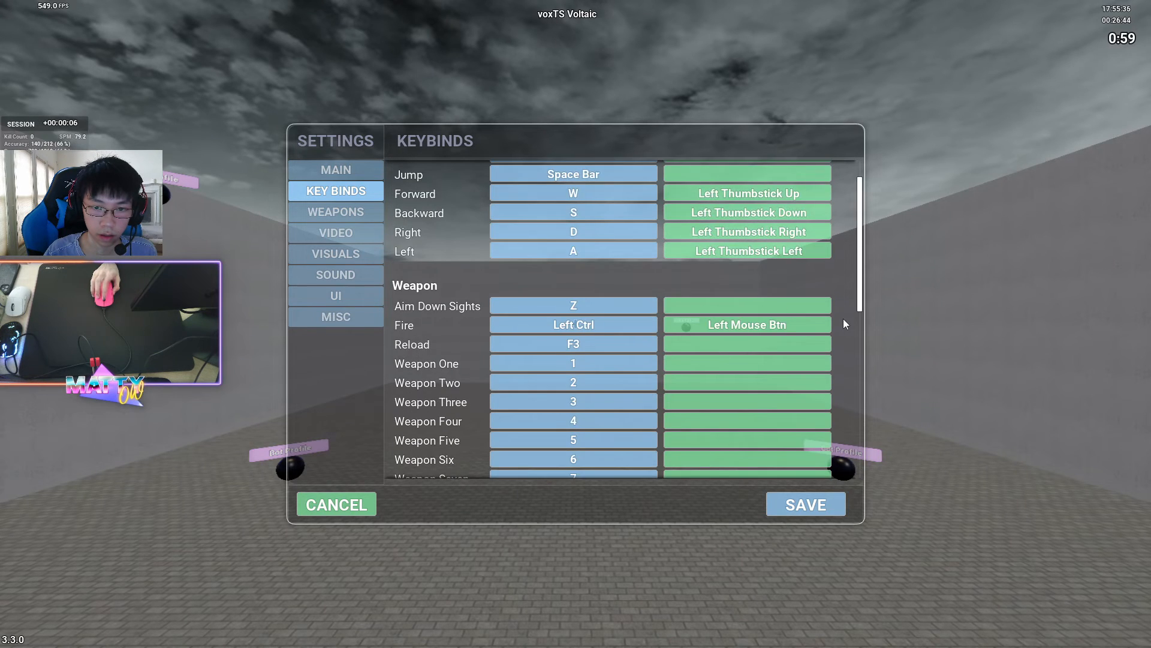
pyautogui.click(334, 212)
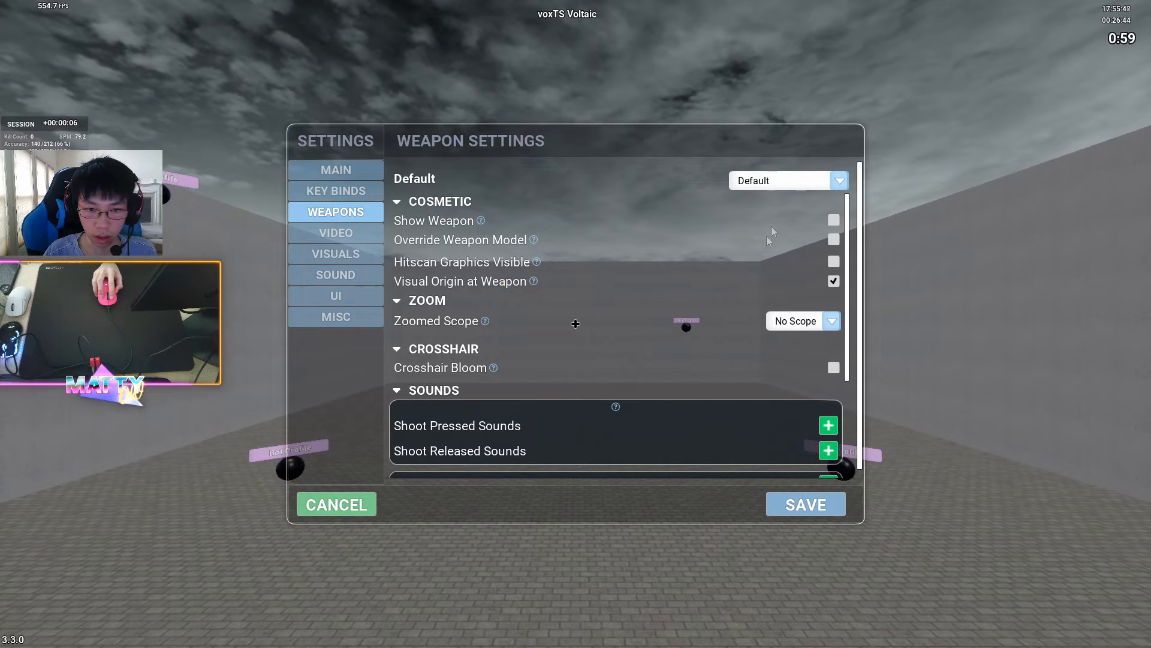
pyautogui.moveTo(691, 272)
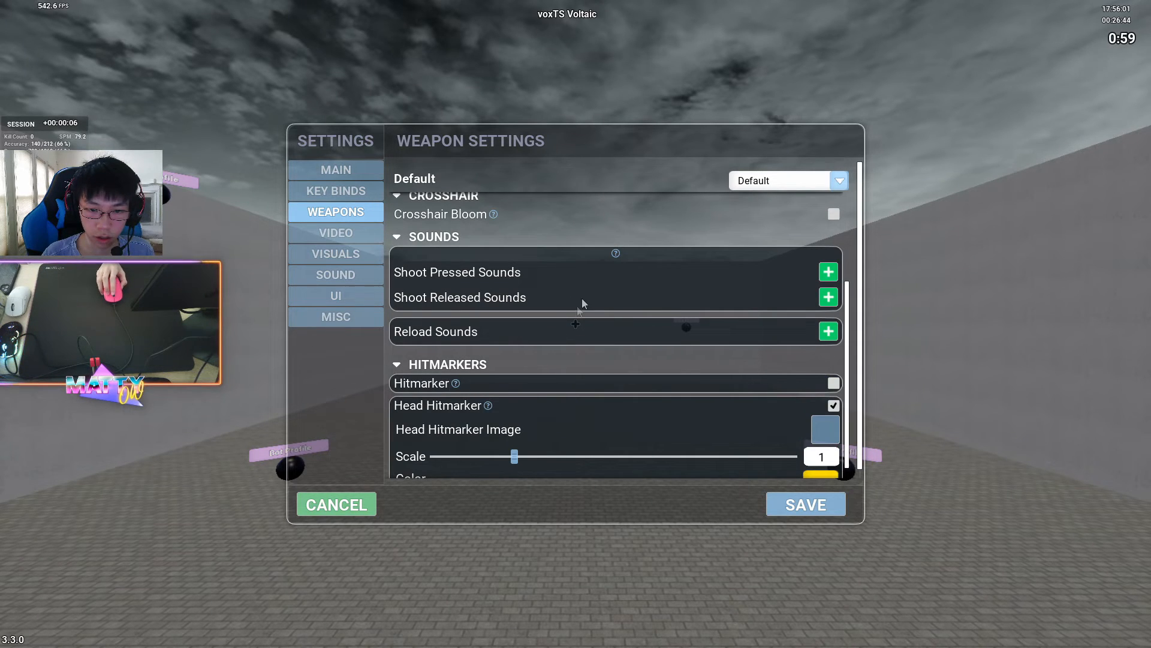
# Scroll to HITMARKERS on the weapons page, then move to video settings
pyautogui.scroll(-3)
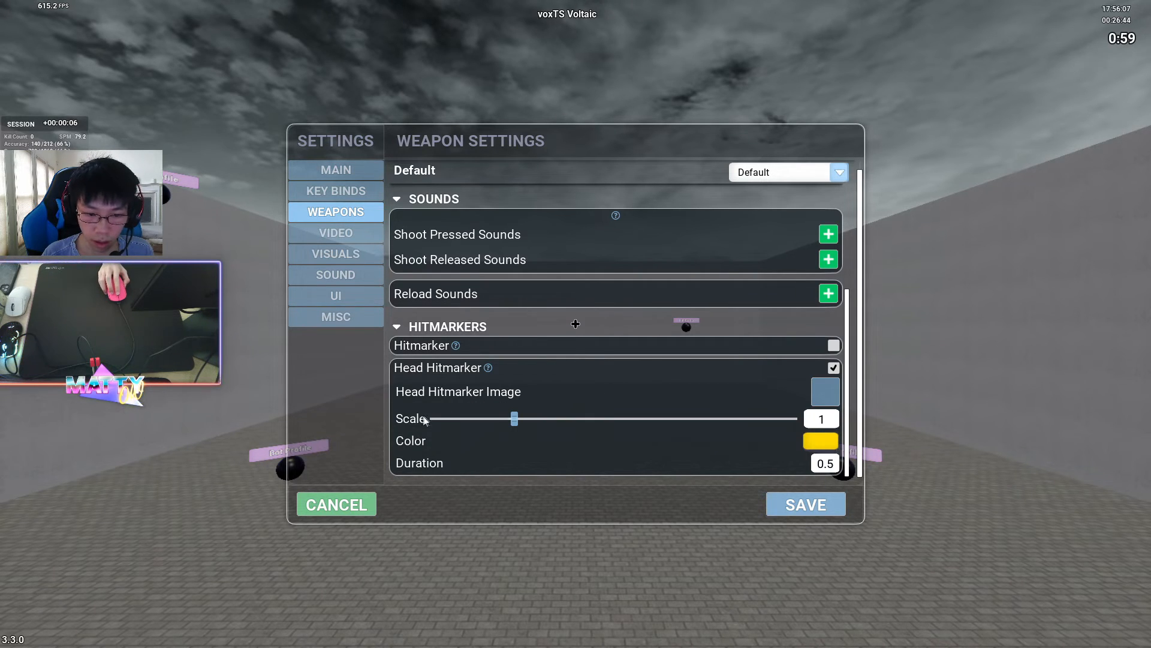
pyautogui.moveTo(656, 409)
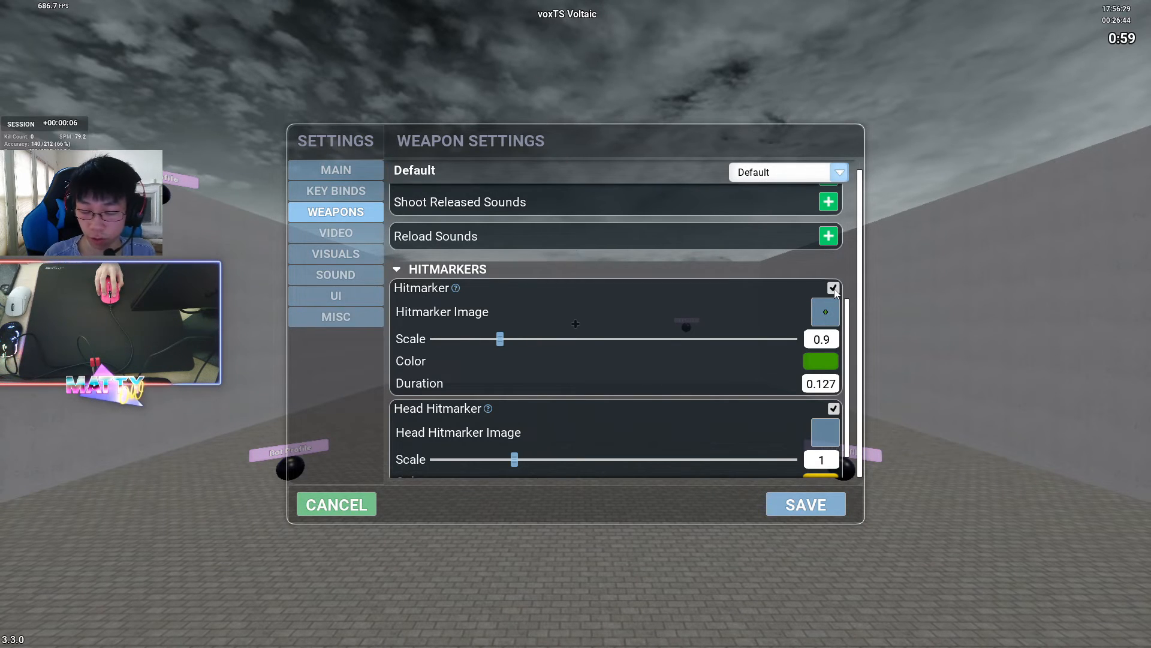
pyautogui.click(335, 232)
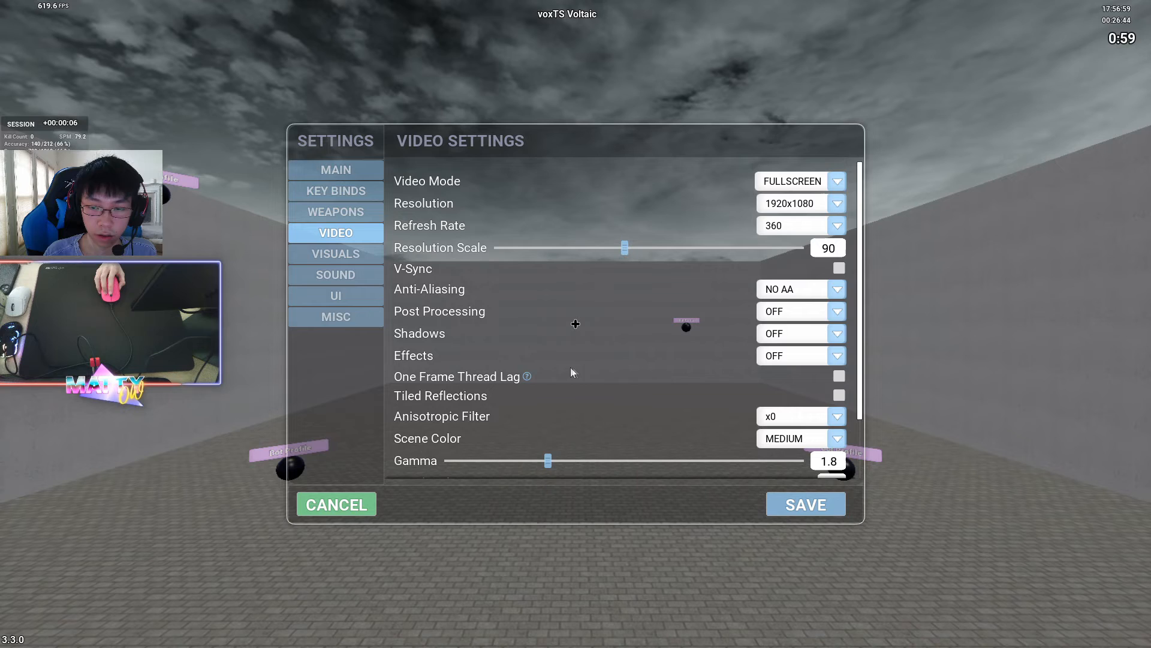
# Keep Scene Color at MEDIUM in video settings, then switch to Visuals
pyautogui.scroll(-3)
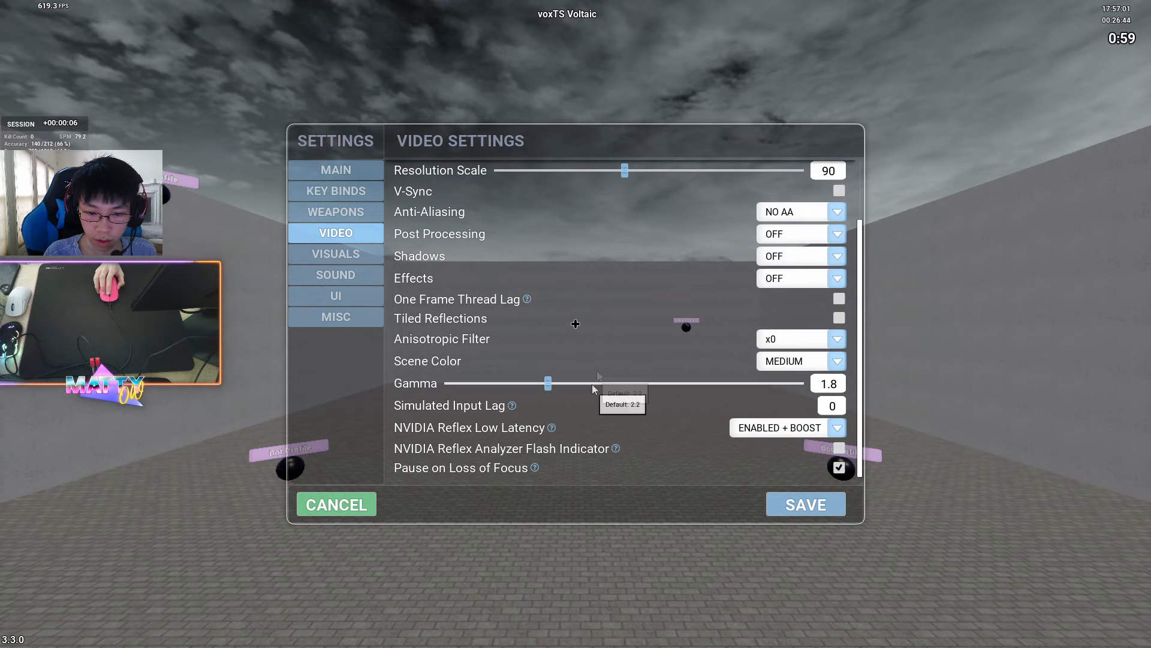
pyautogui.moveTo(687, 253)
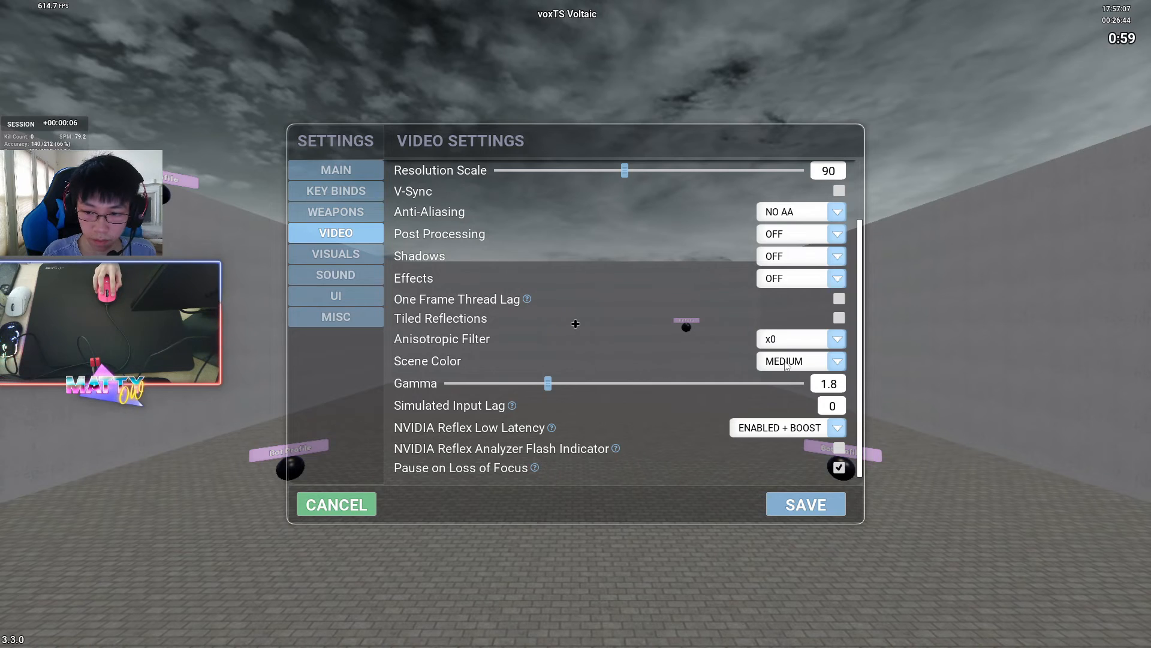
pyautogui.click(801, 360)
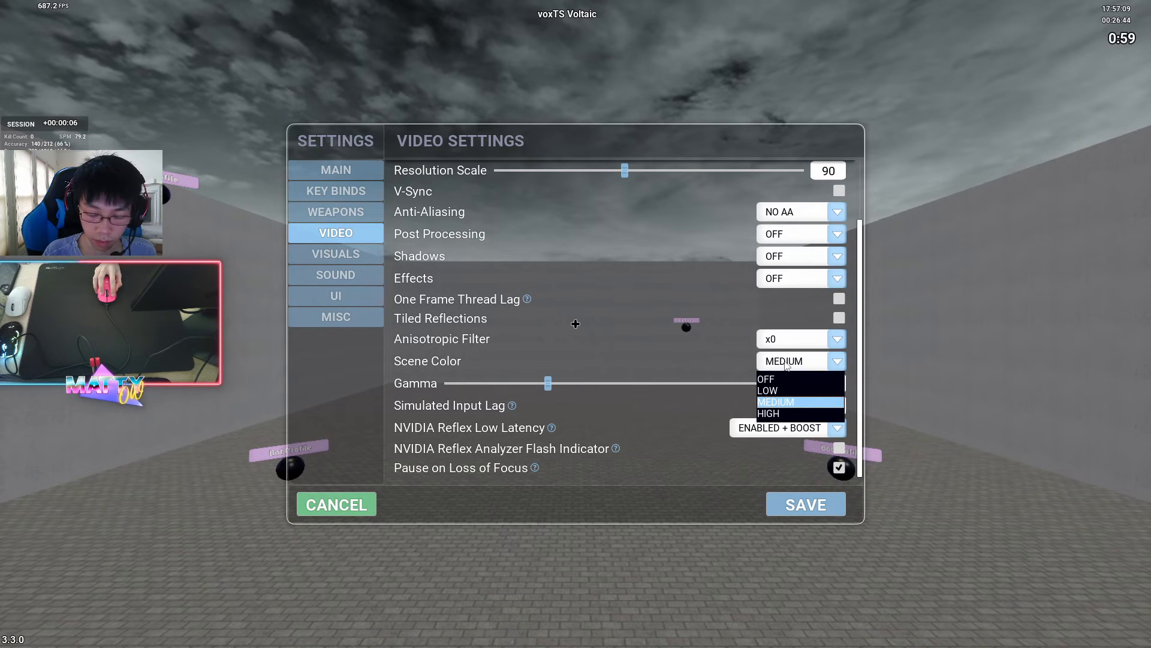
pyautogui.click(782, 402)
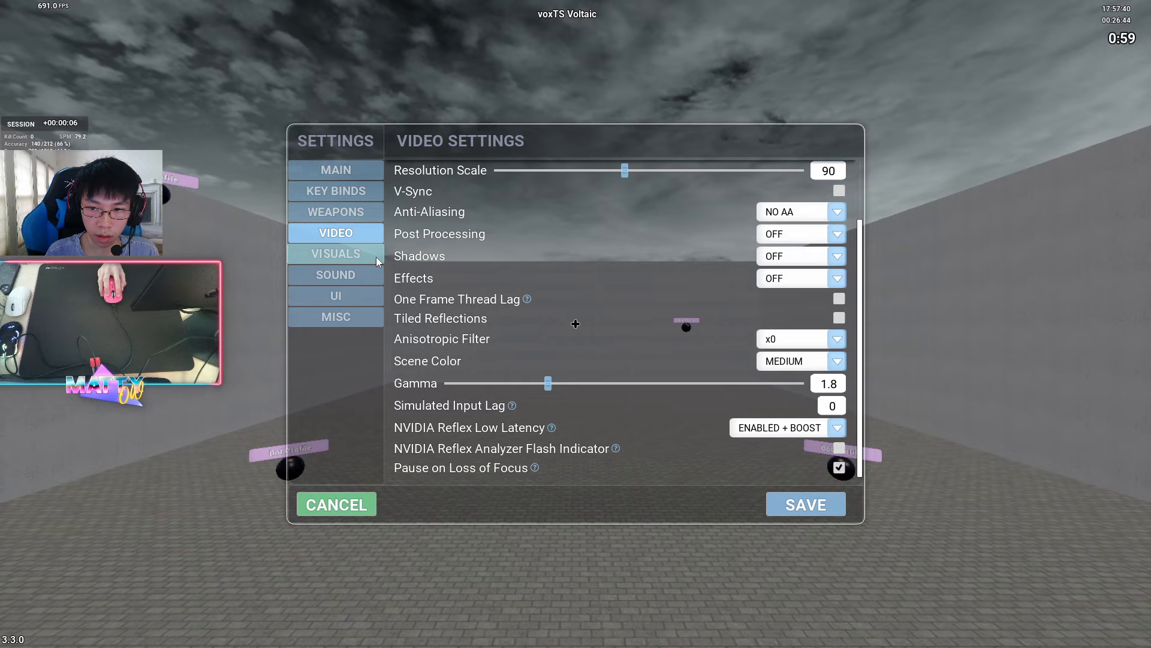
pyautogui.click(335, 254)
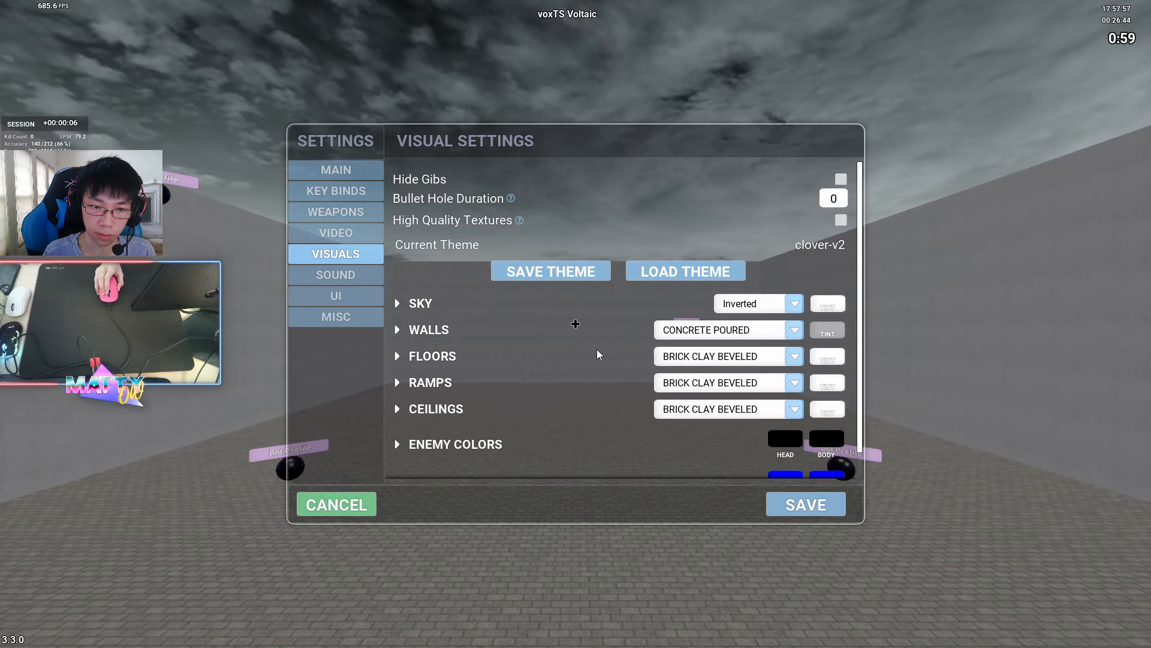
pyautogui.scroll(-3)
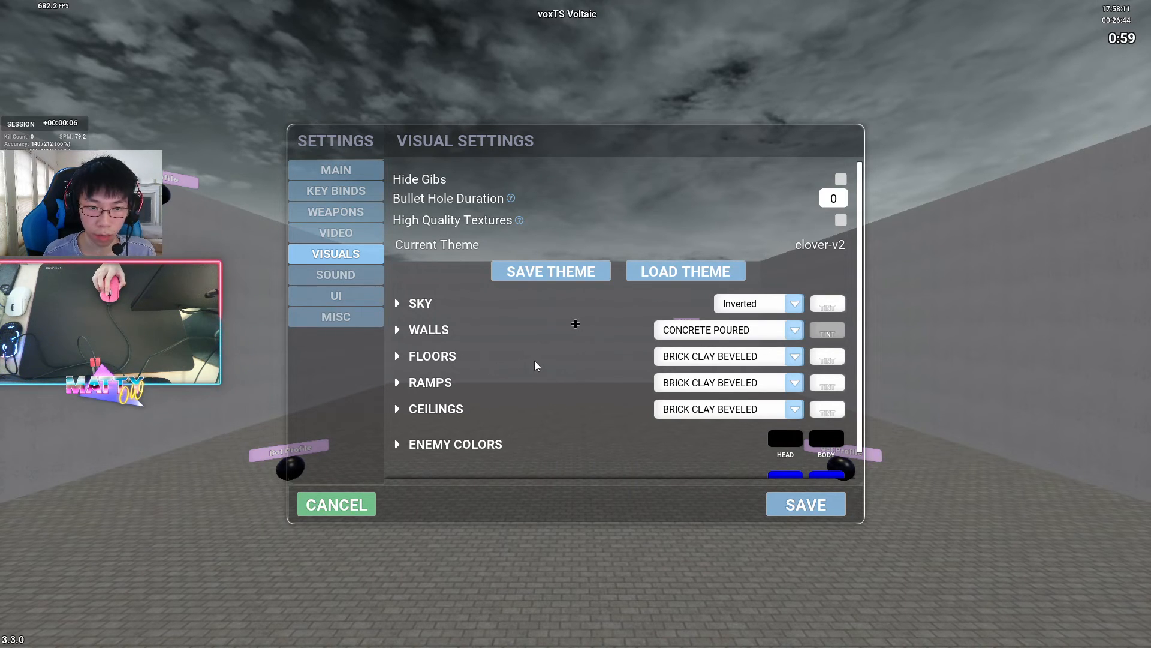
pyautogui.moveTo(586, 367)
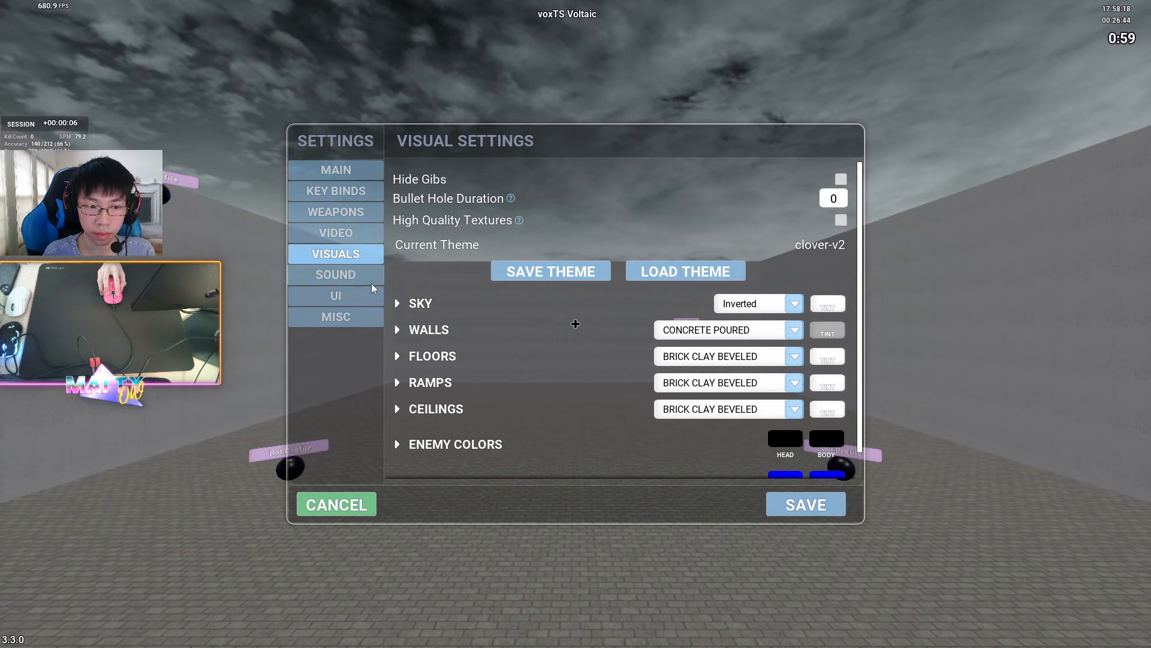
# Browse sound settings down to Advanced, dismissing the Select Sound dialog unchanged
pyautogui.click(334, 274)
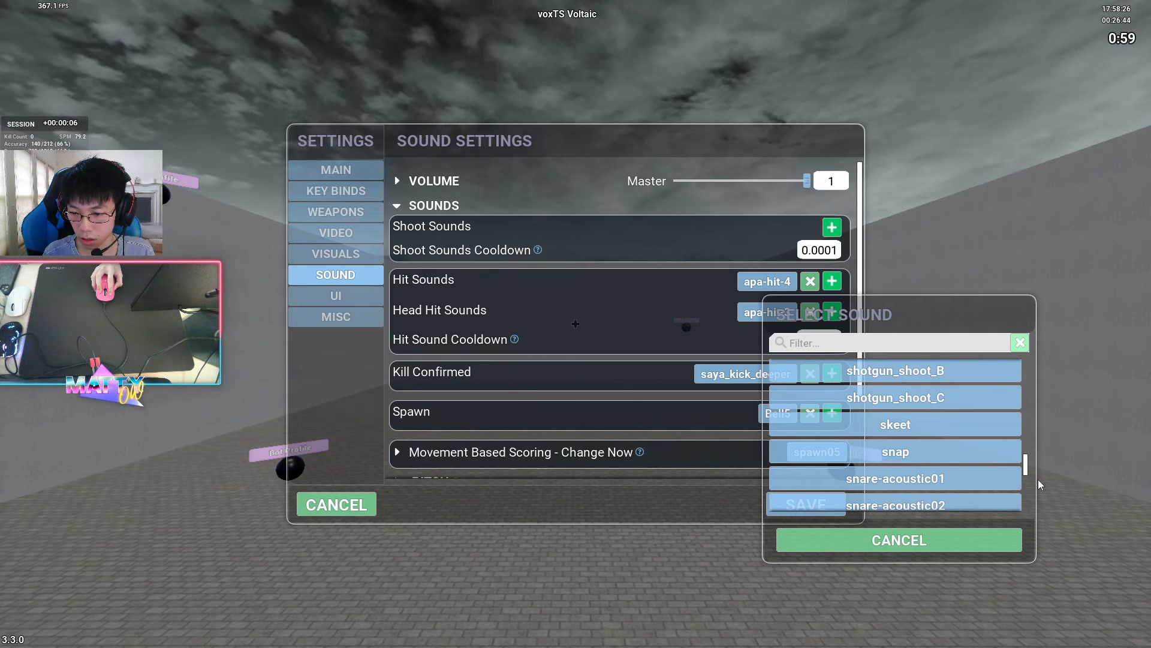
pyautogui.click(897, 540)
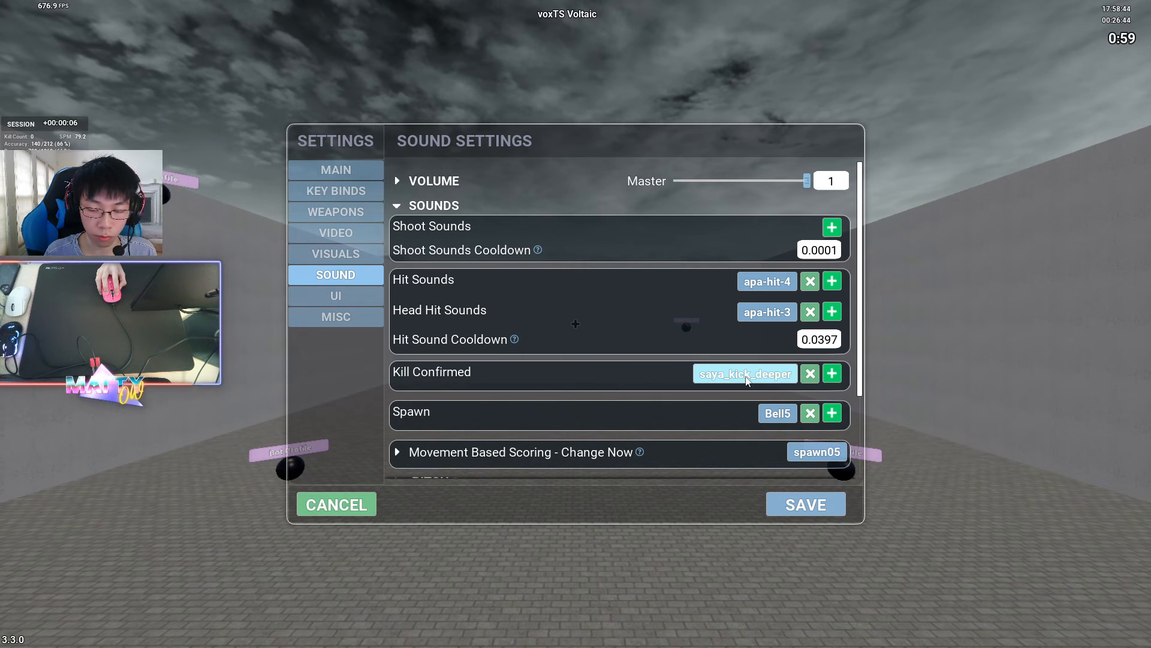
pyautogui.moveTo(740, 387)
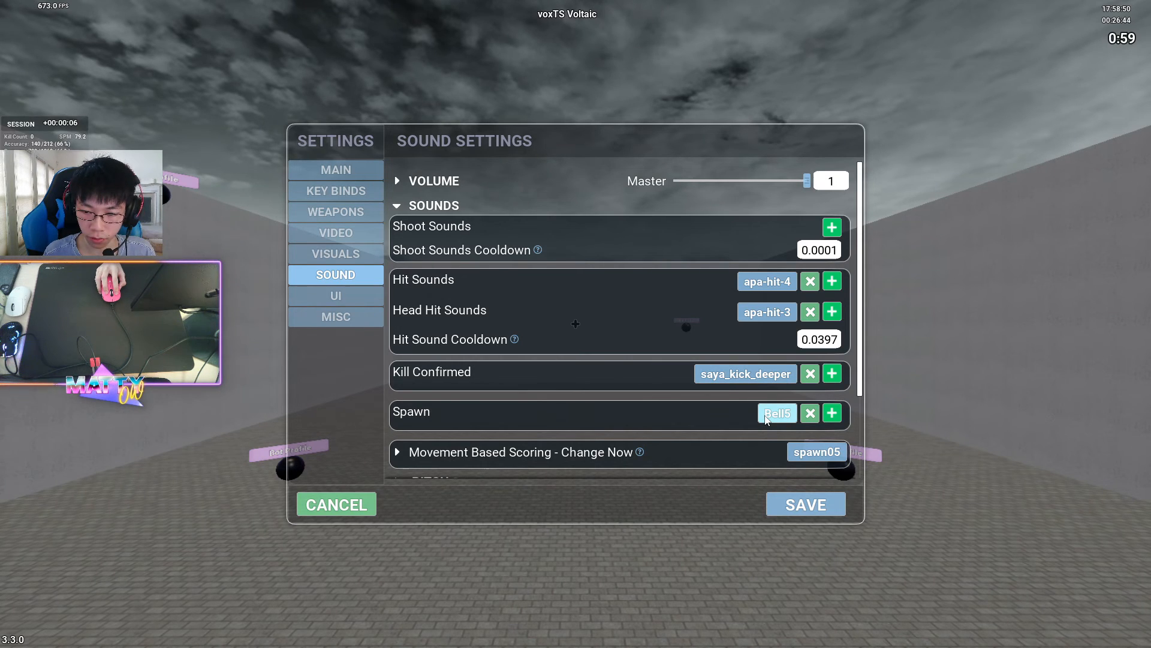
pyautogui.scroll(-3)
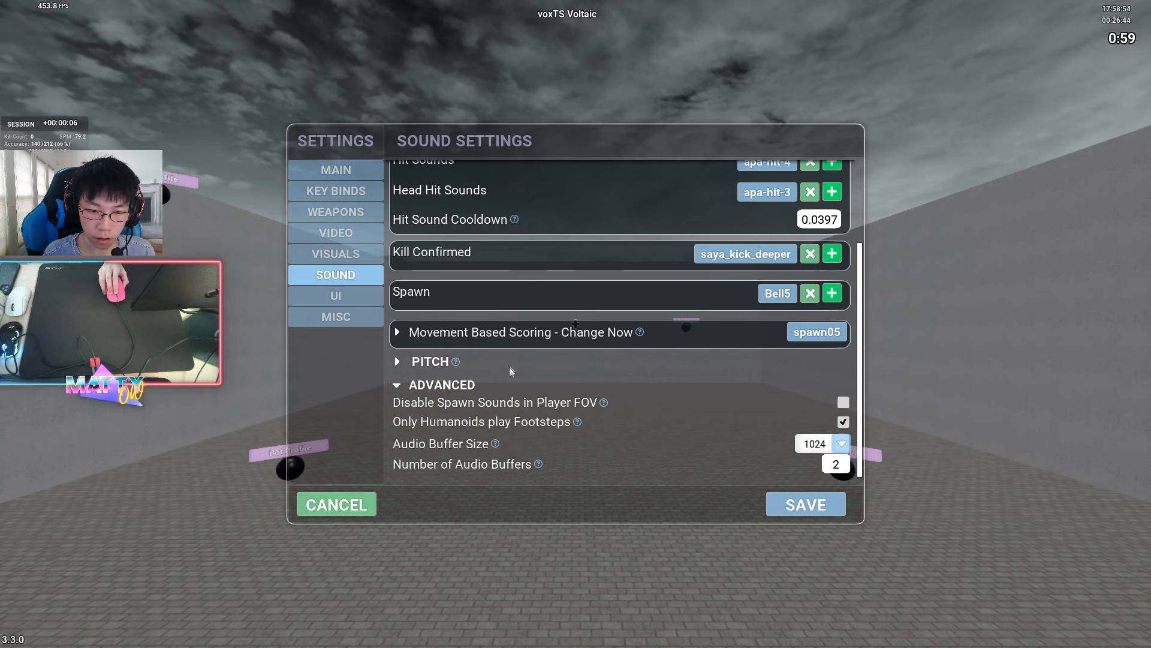
pyautogui.moveTo(593, 369)
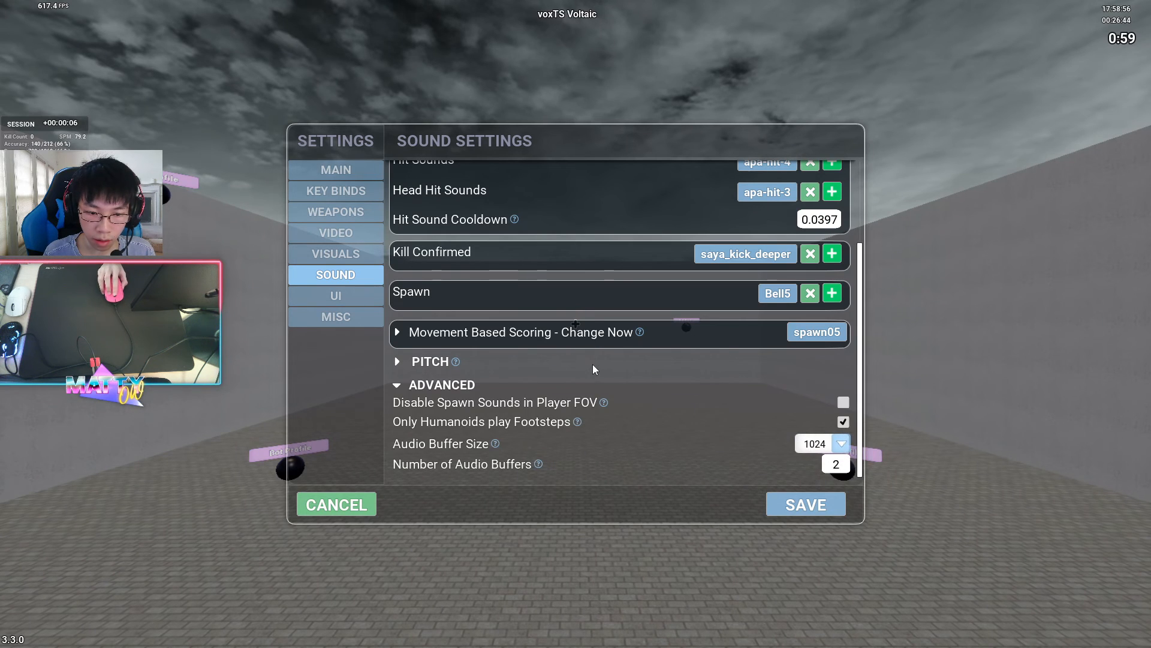
pyautogui.moveTo(661, 506)
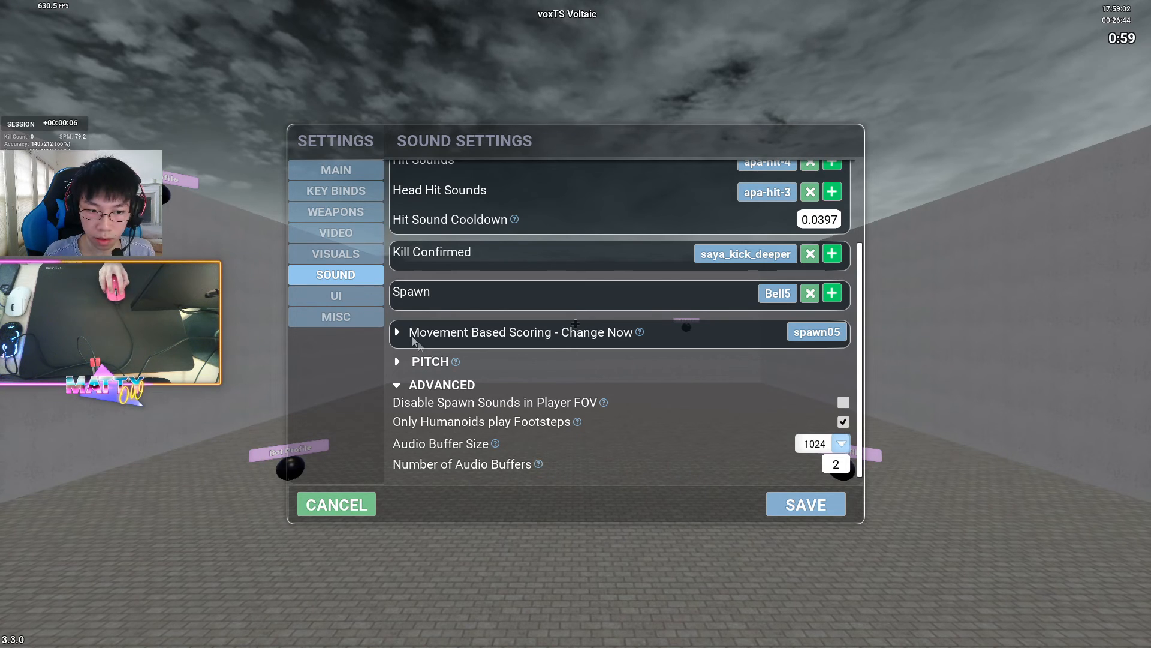
pyautogui.click(335, 295)
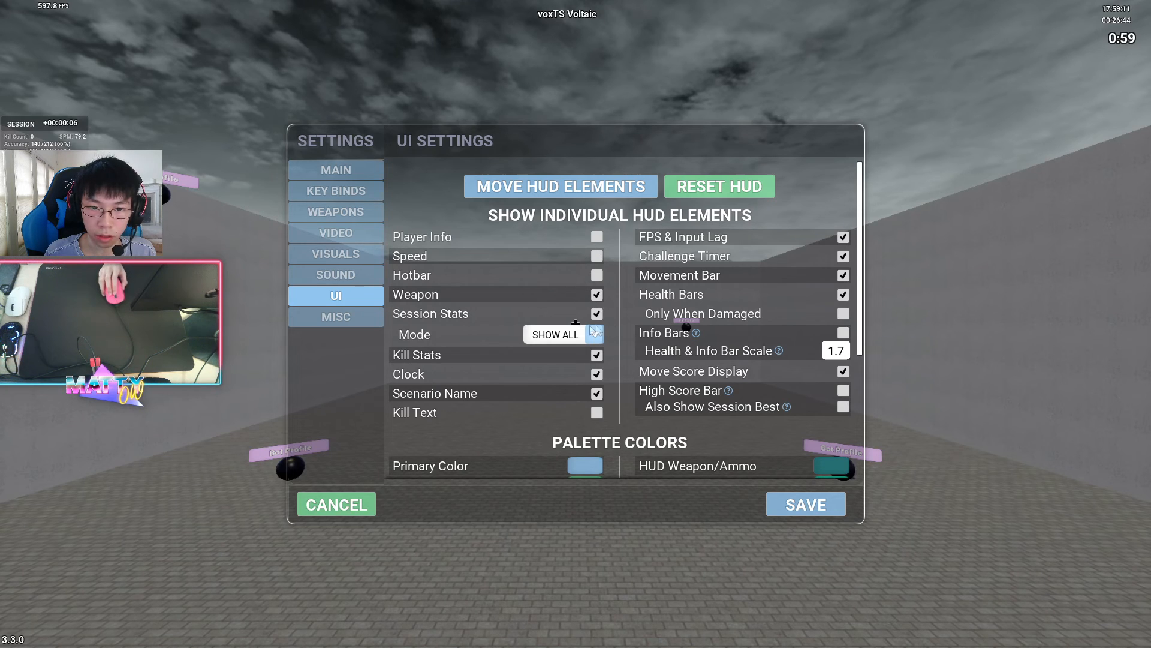
pyautogui.moveTo(716, 450)
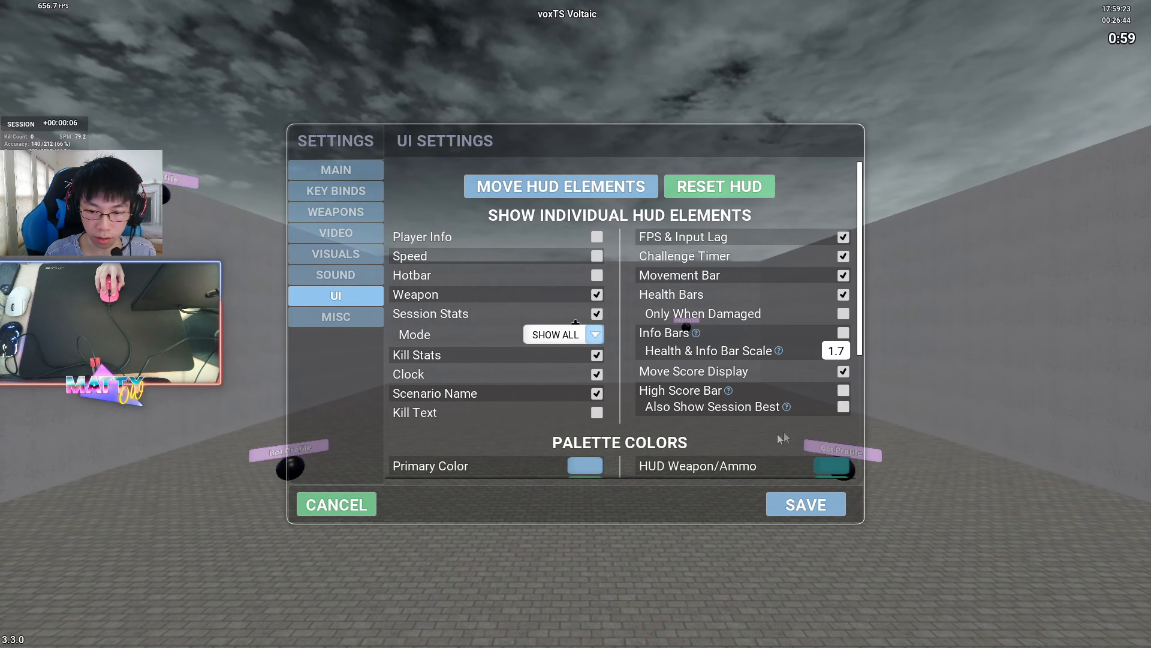
# Keep the edited HUD element layout, review Palette Colors, then open the MISC settings
pyautogui.click(560, 185)
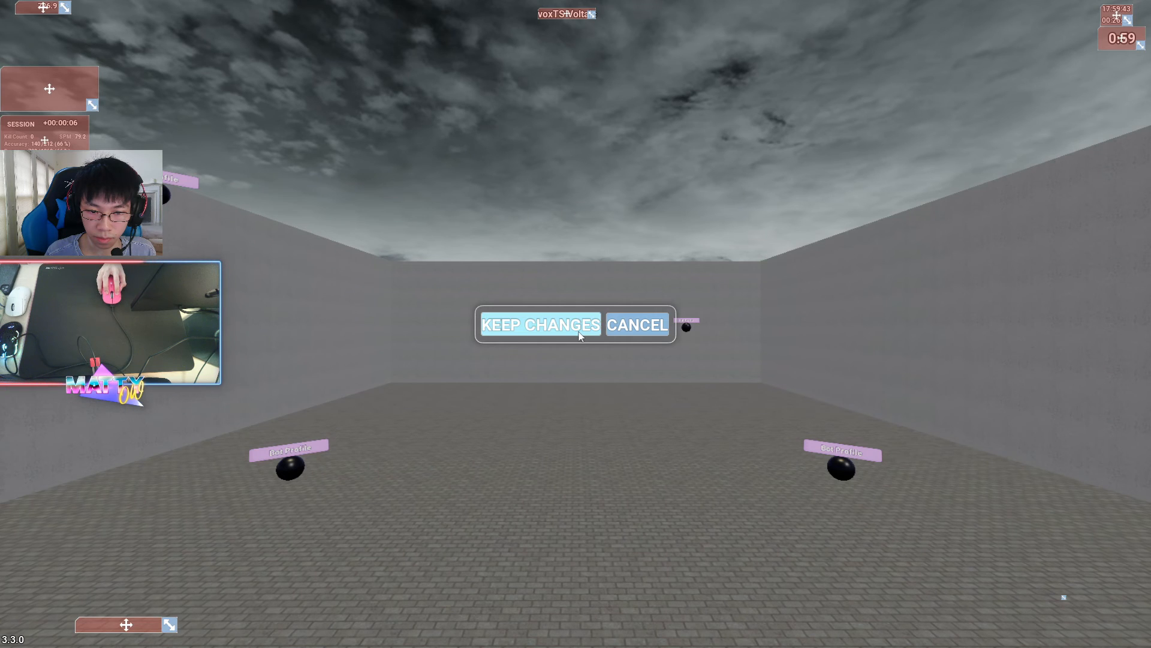
pyautogui.click(539, 324)
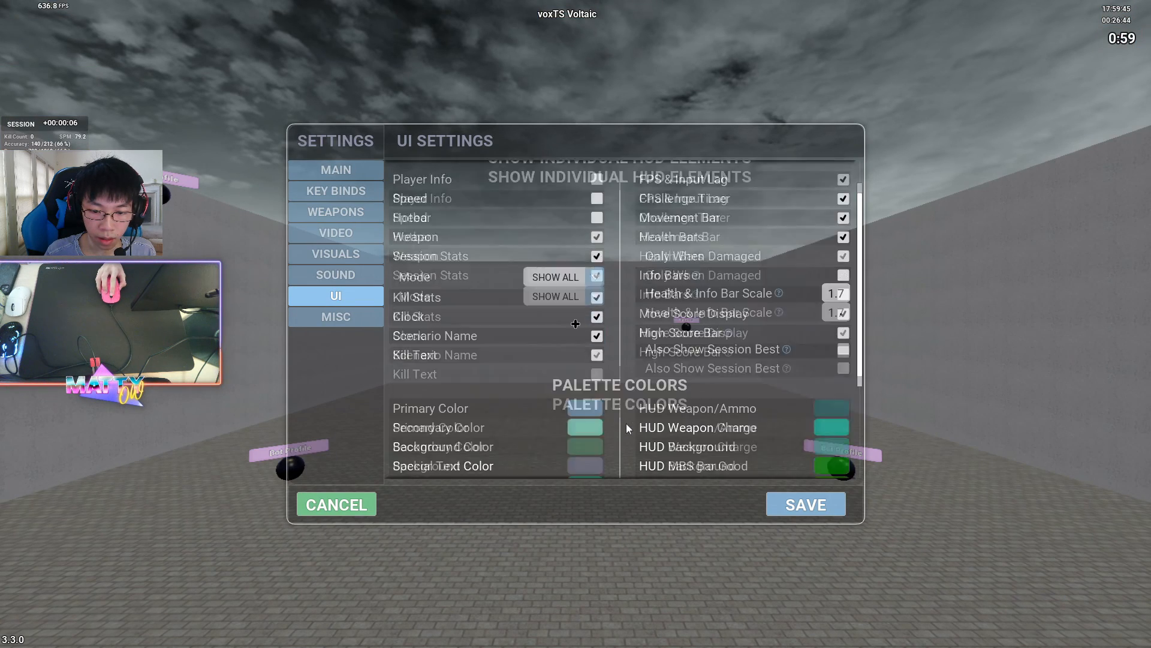
pyautogui.scroll(-3)
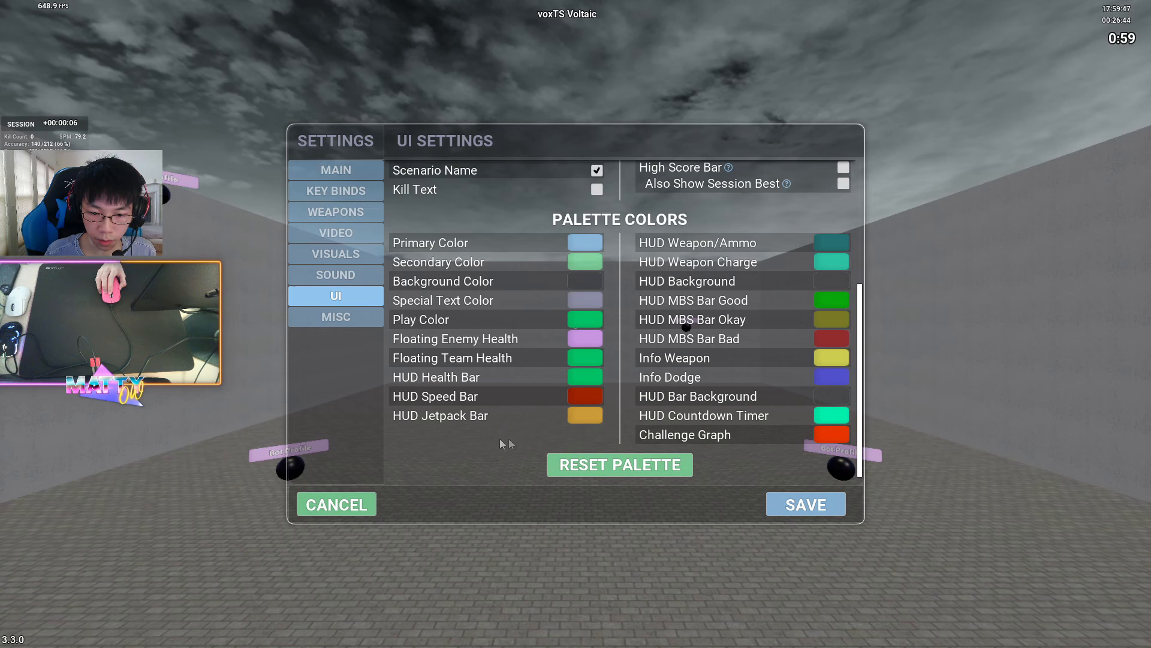
pyautogui.moveTo(442, 448)
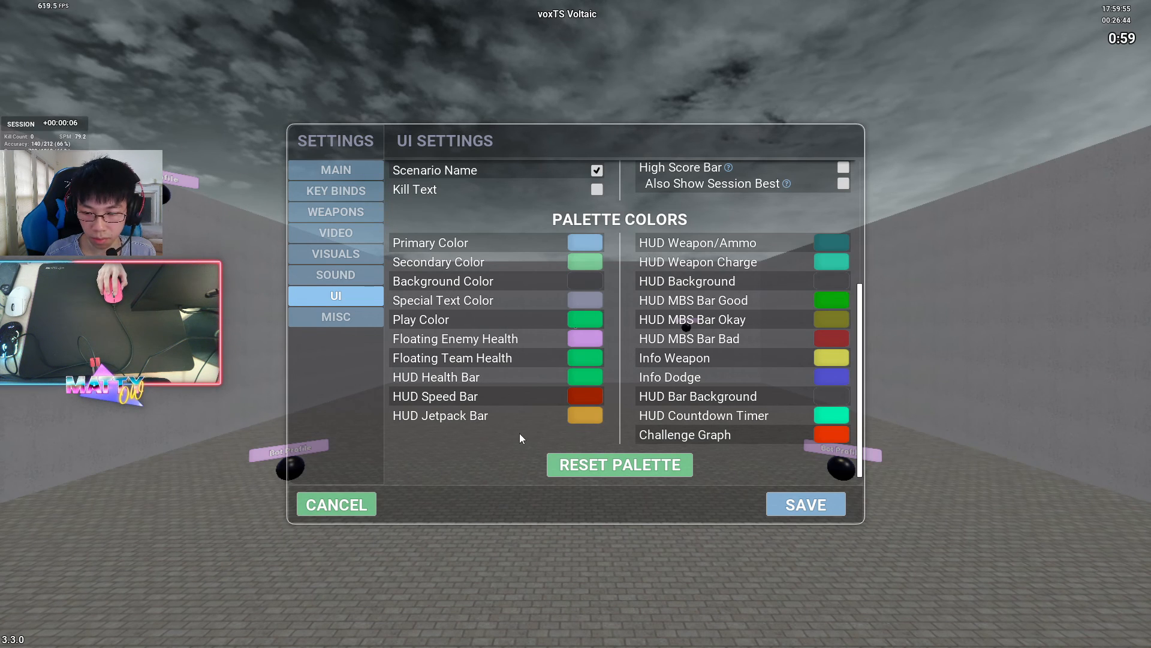
pyautogui.click(336, 317)
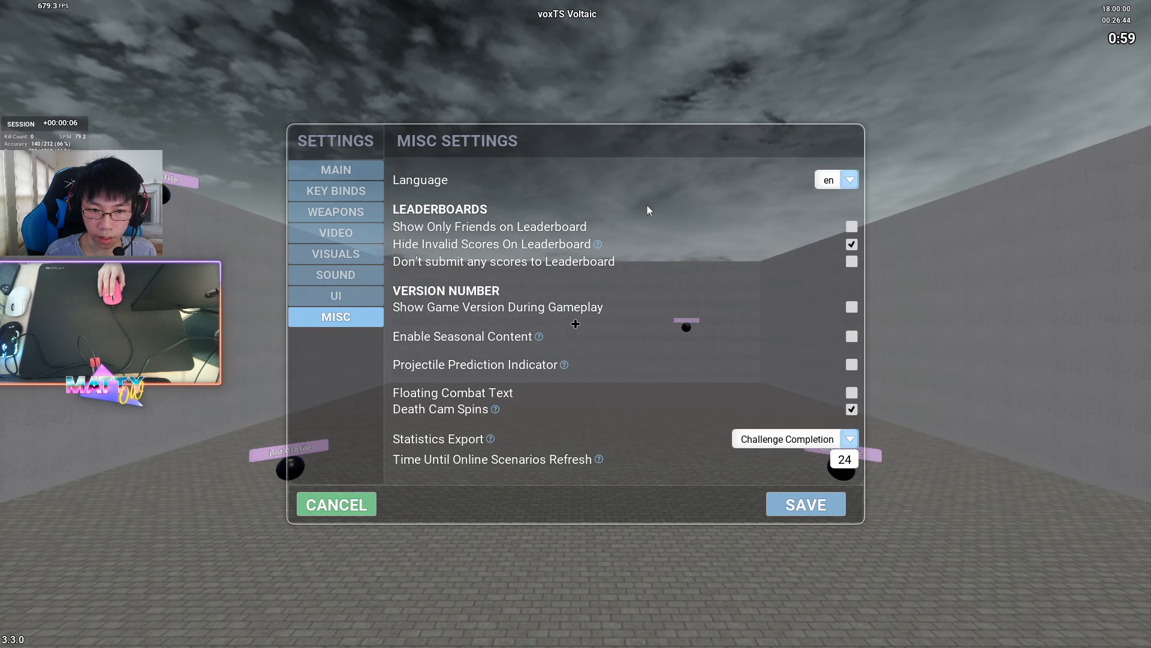
pyautogui.moveTo(457, 177)
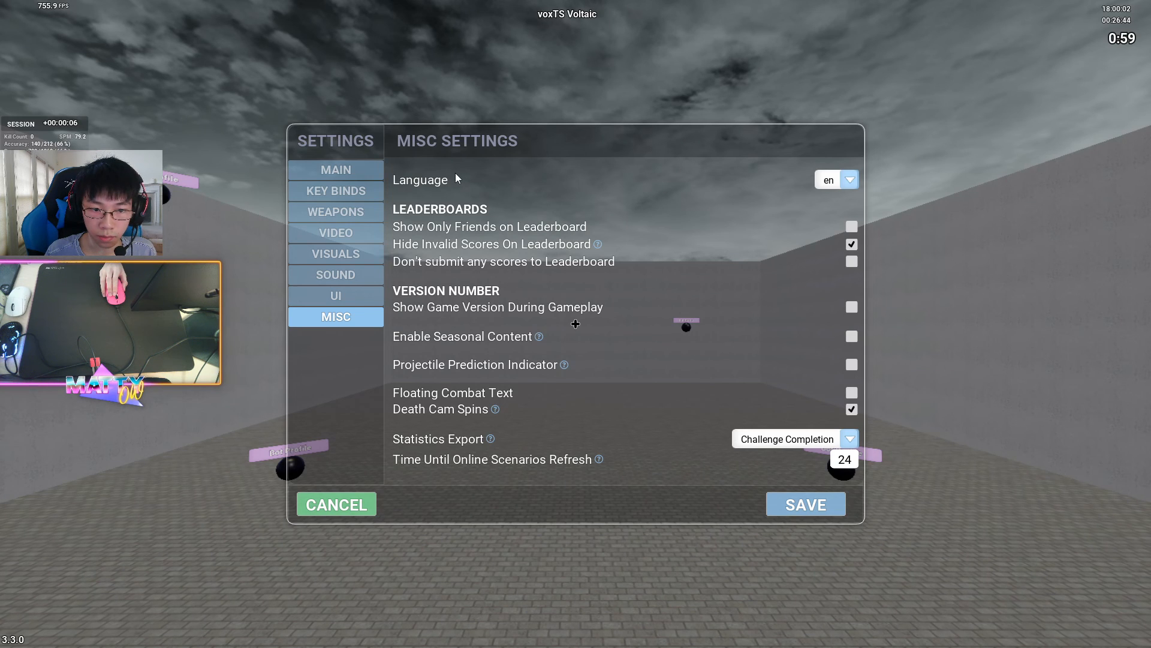
pyautogui.moveTo(598, 244)
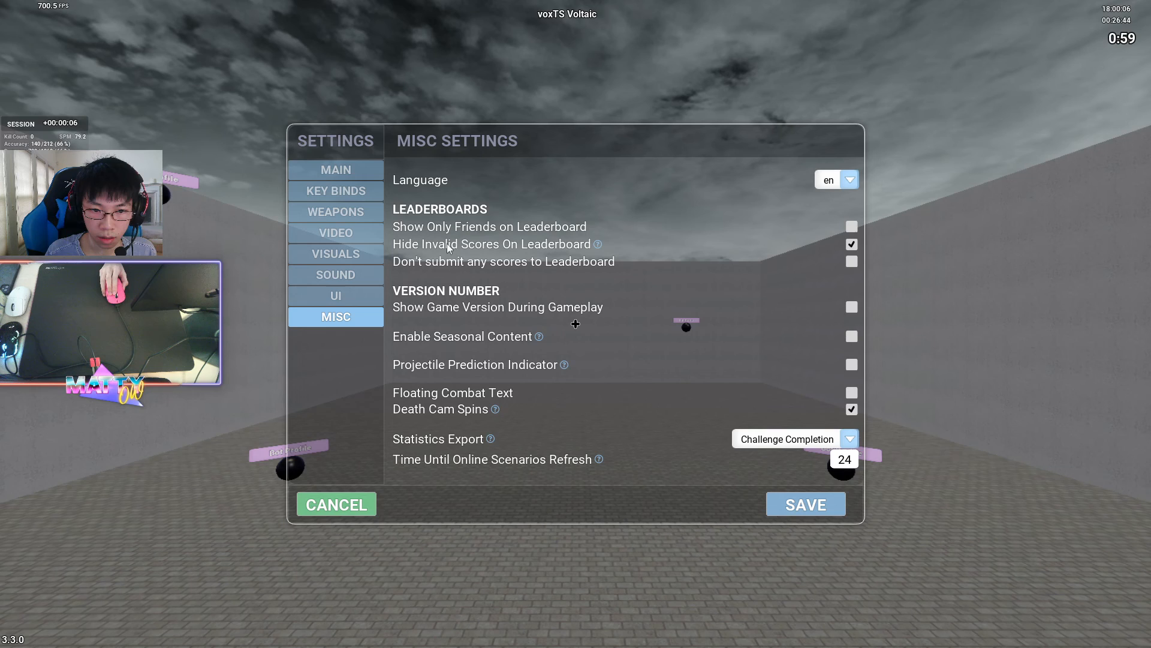
pyautogui.moveTo(558, 286)
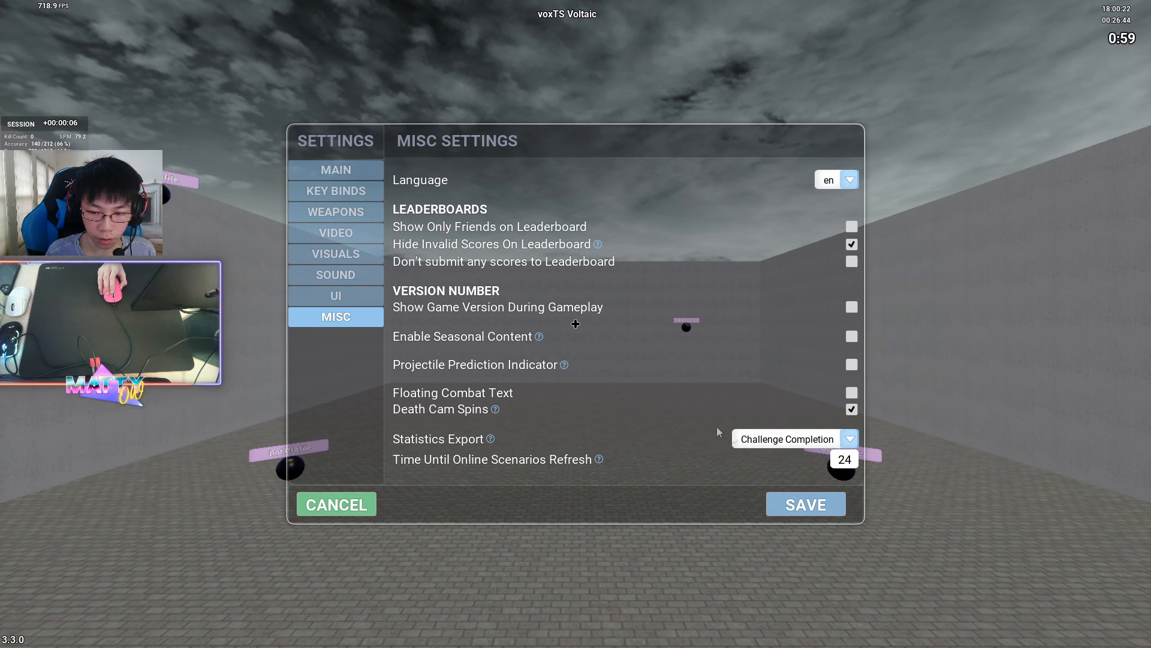
pyautogui.click(795, 438)
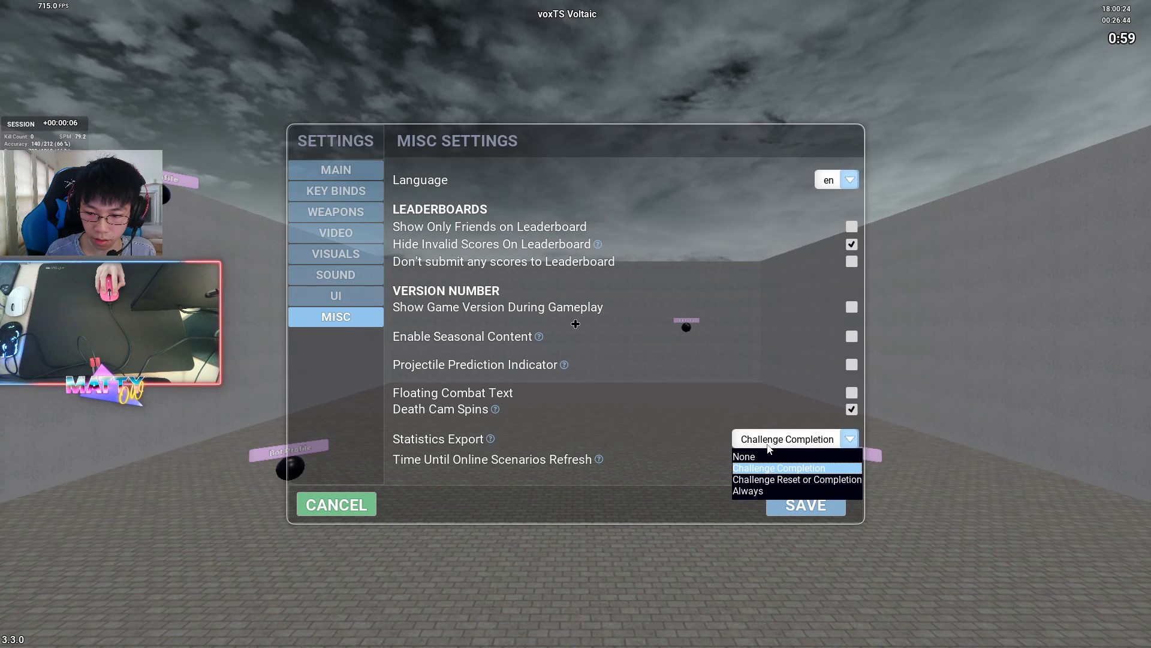
pyautogui.click(779, 468)
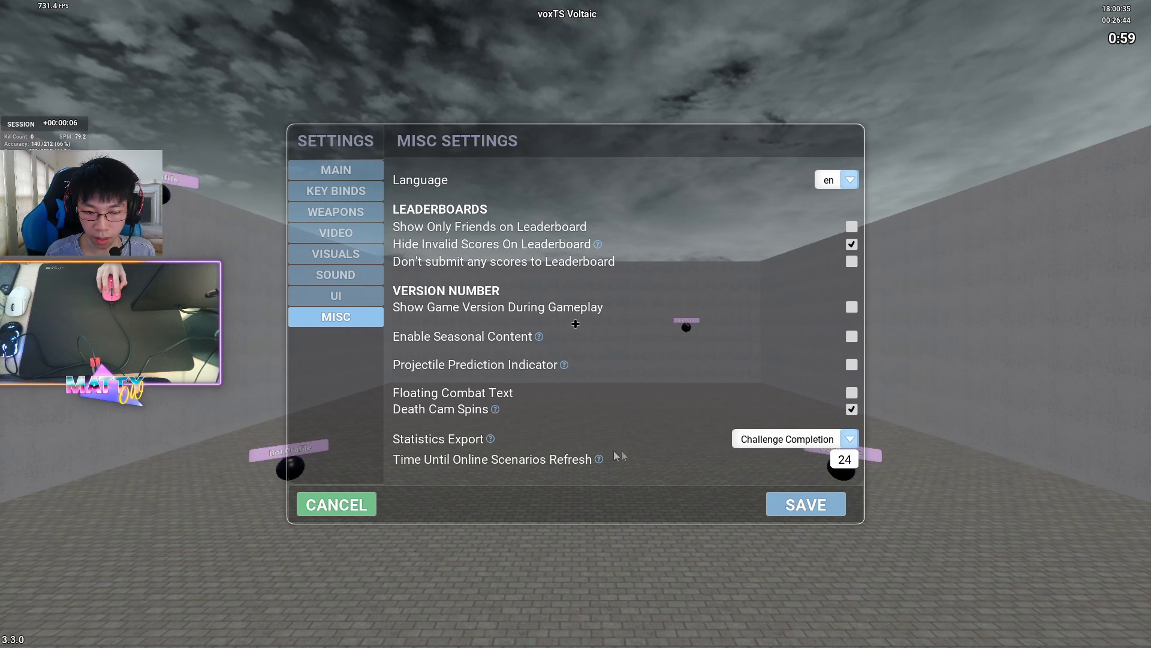